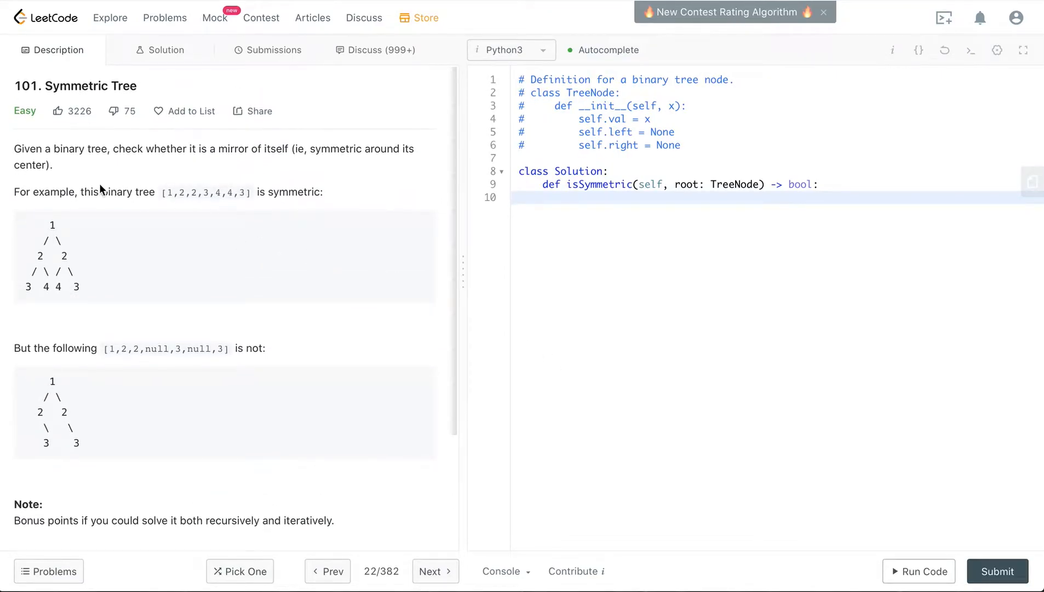
mouse_move(149, 111)
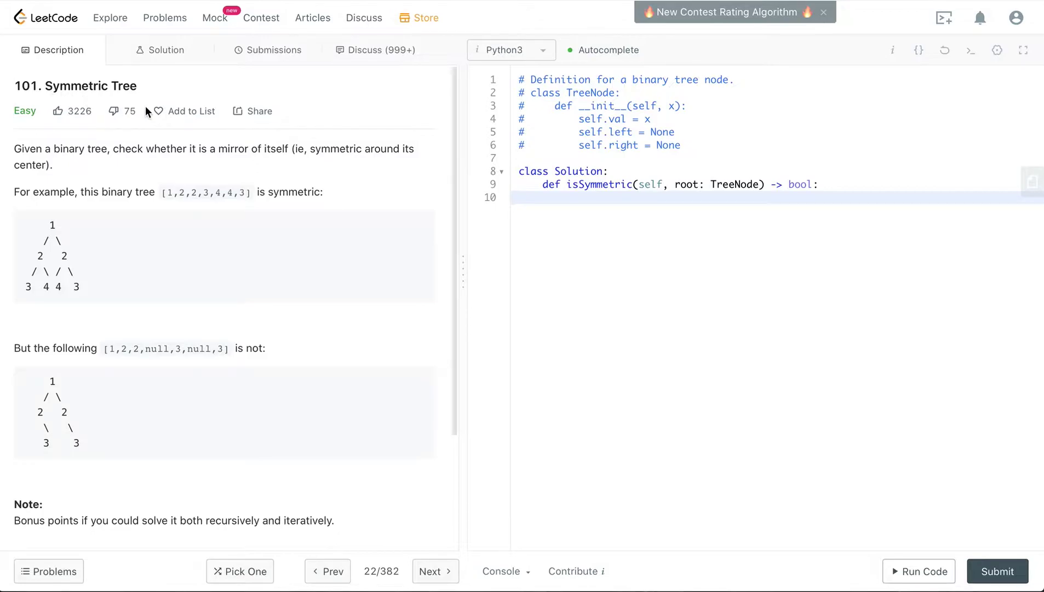
mouse_move(159, 154)
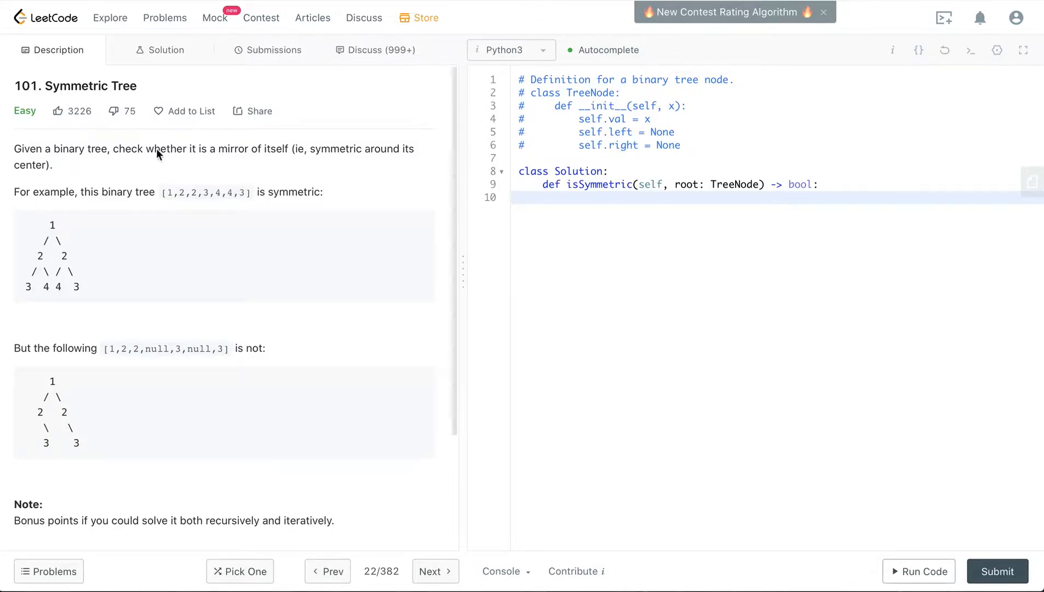
mouse_move(160, 164)
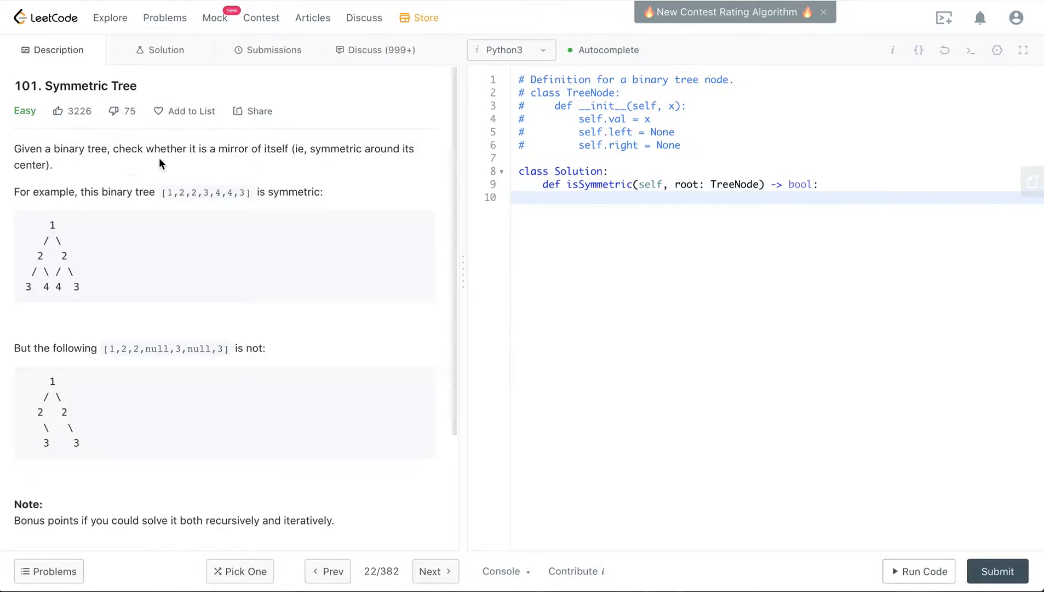
mouse_move(291, 165)
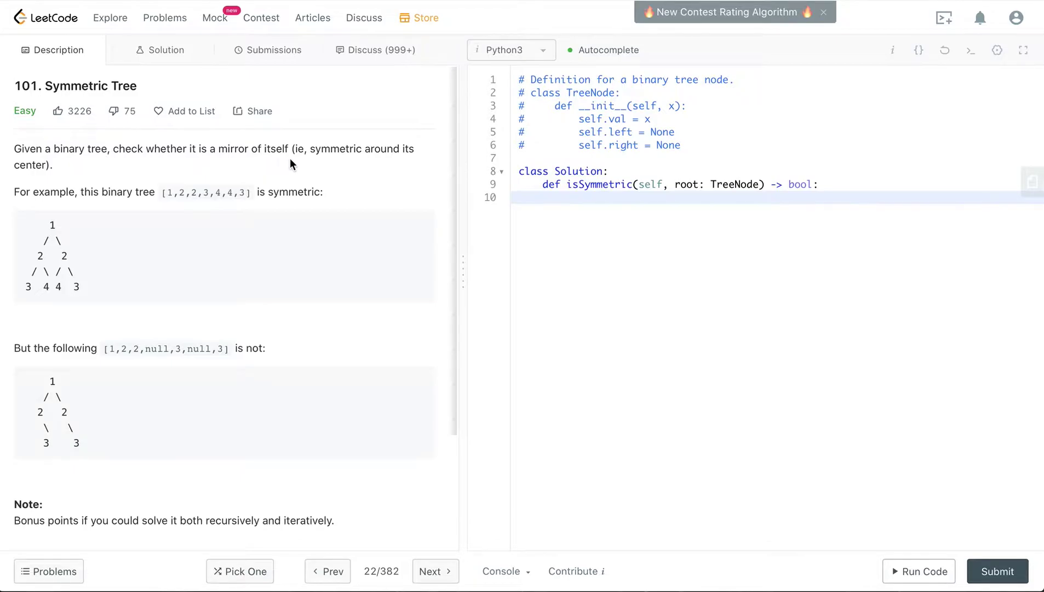
mouse_move(19, 185)
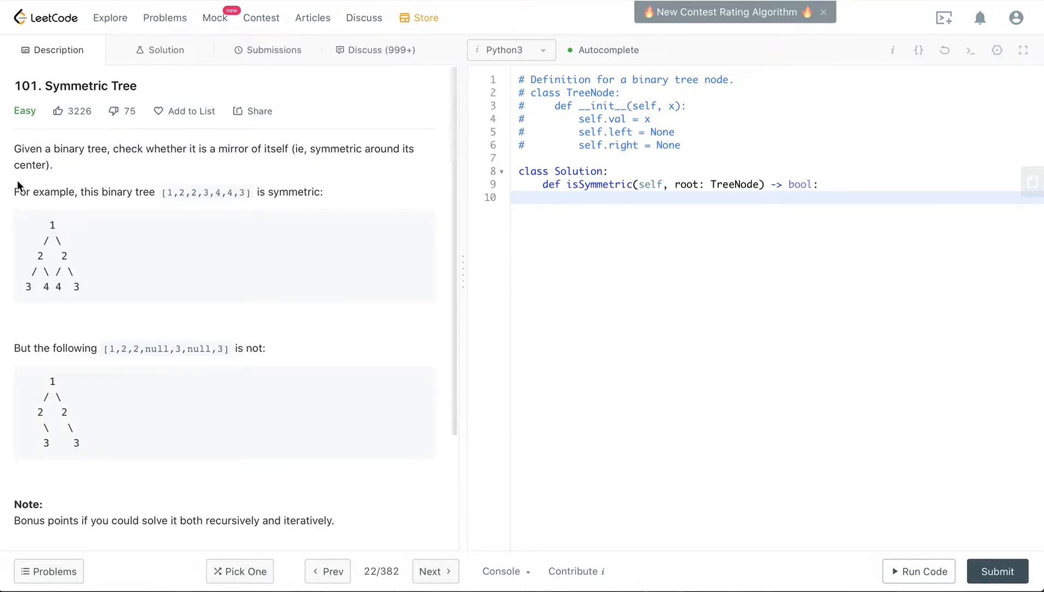
mouse_move(212, 210)
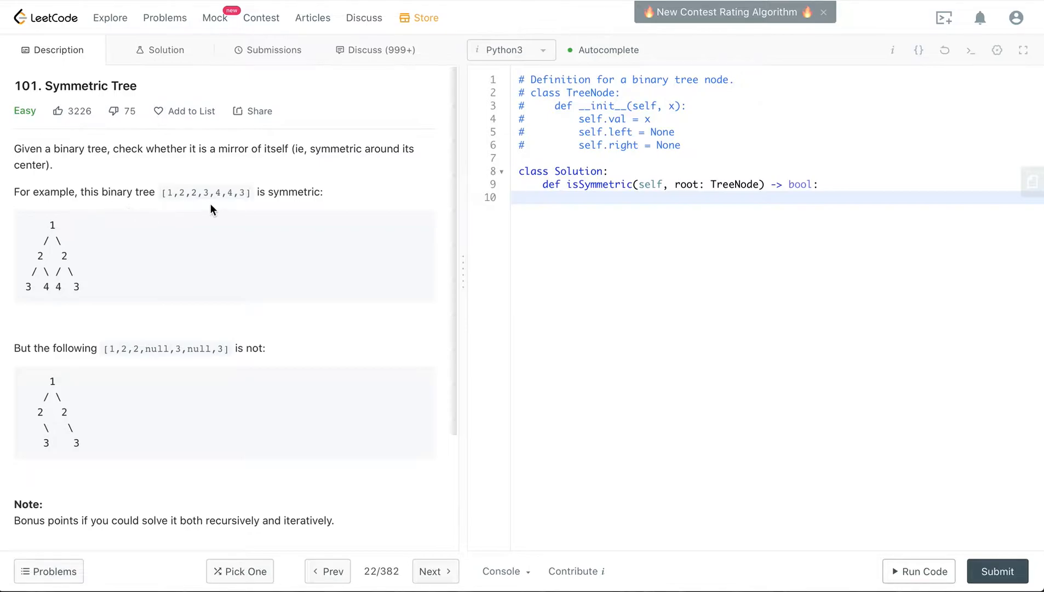
mouse_move(221, 201)
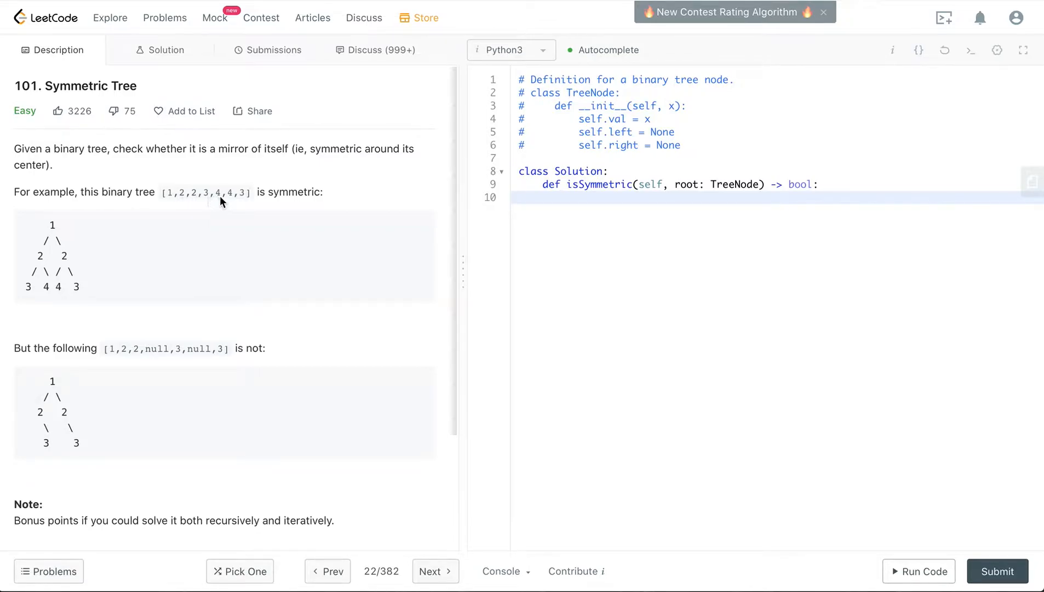
mouse_move(54, 242)
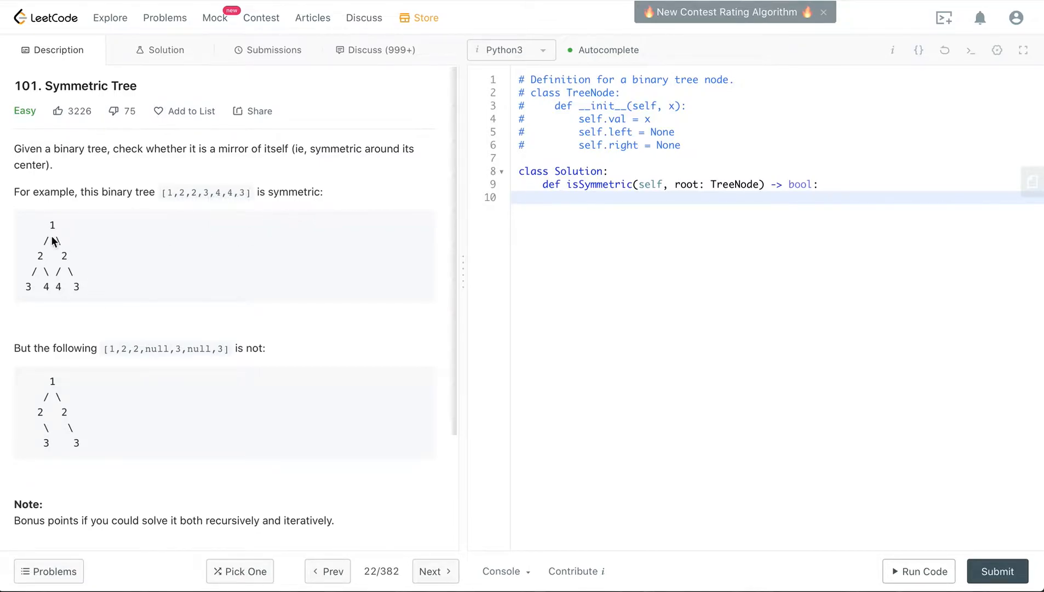
mouse_move(87, 281)
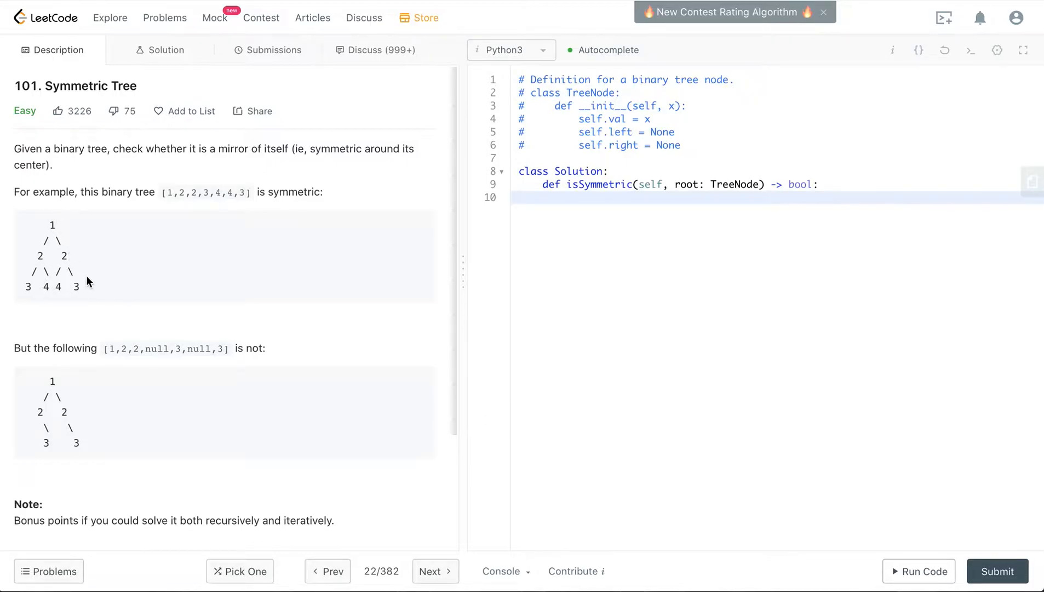
mouse_move(95, 319)
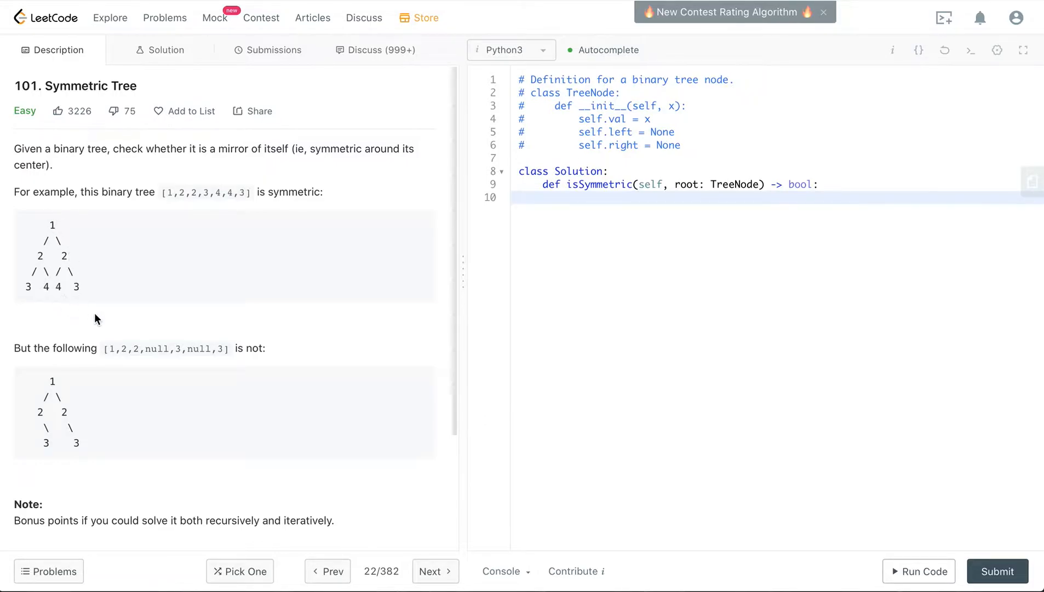
mouse_move(120, 356)
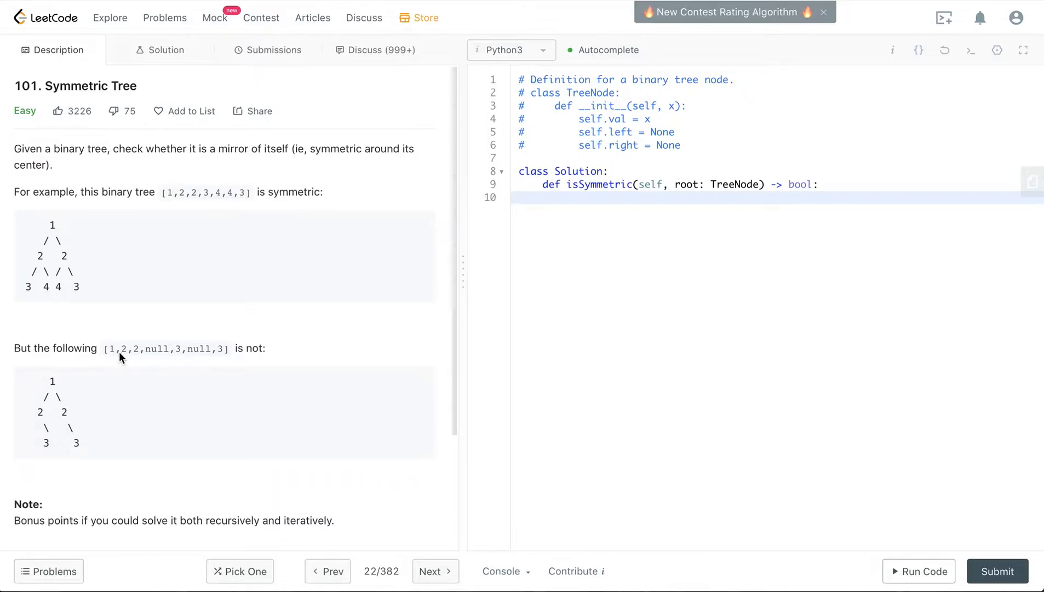
mouse_move(211, 358)
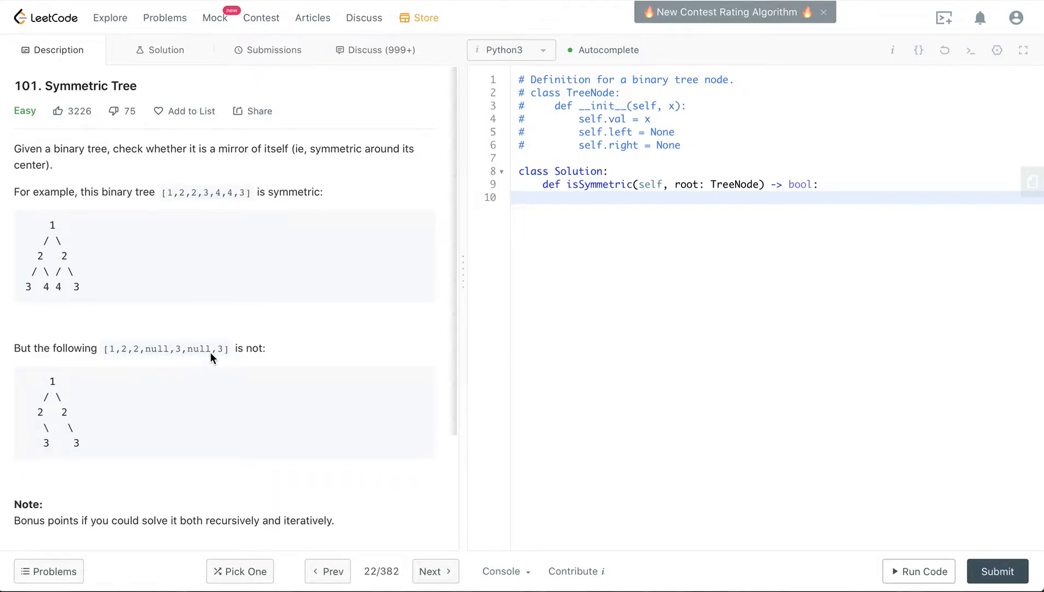
mouse_move(45, 419)
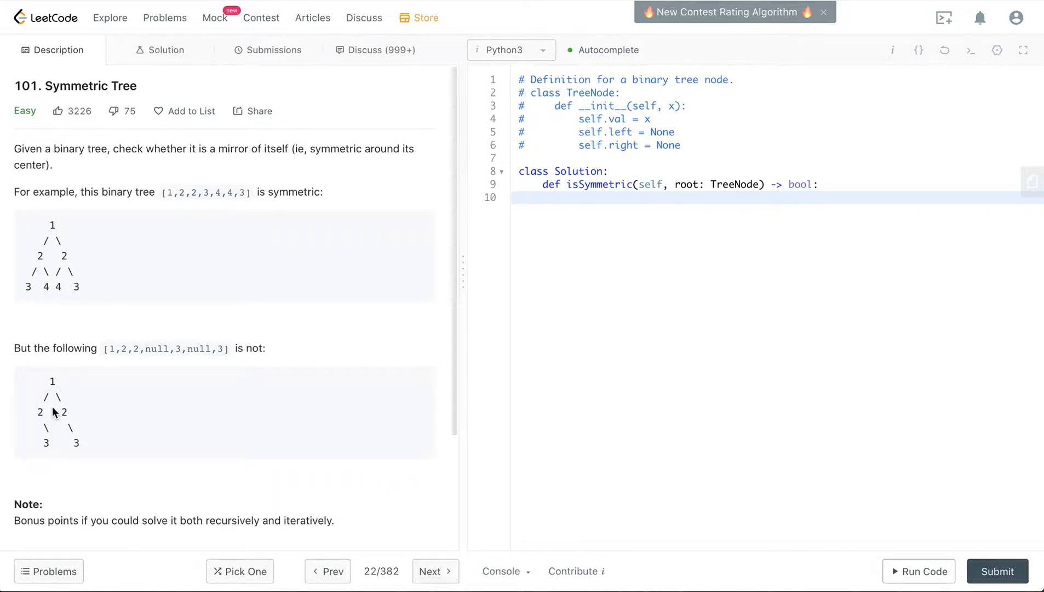
mouse_move(91, 415)
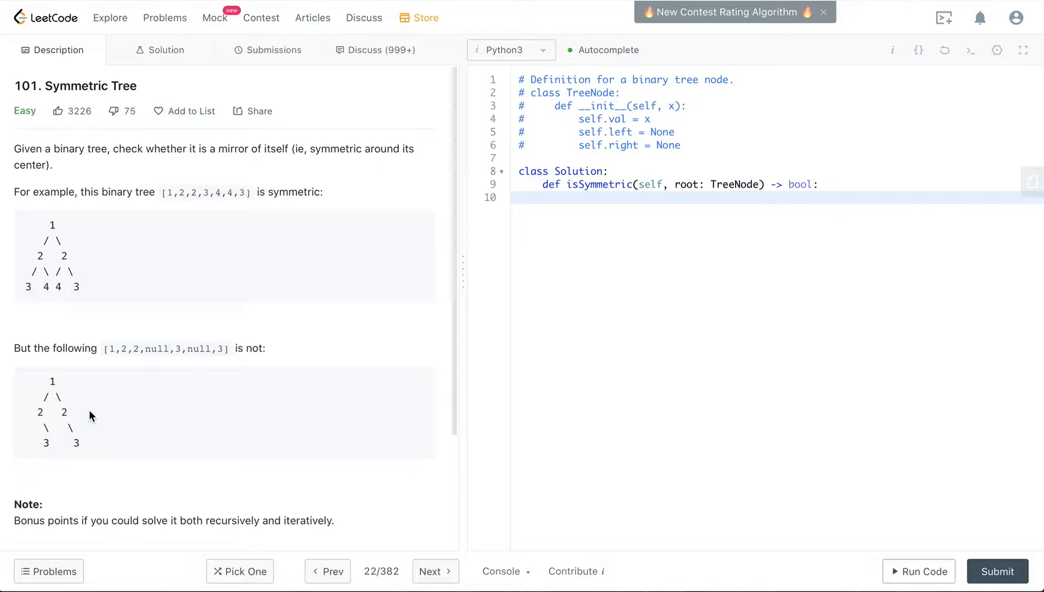
Step: Scroll through the Symmetric Tree problem description and back up to the top
scroll("down", 3)
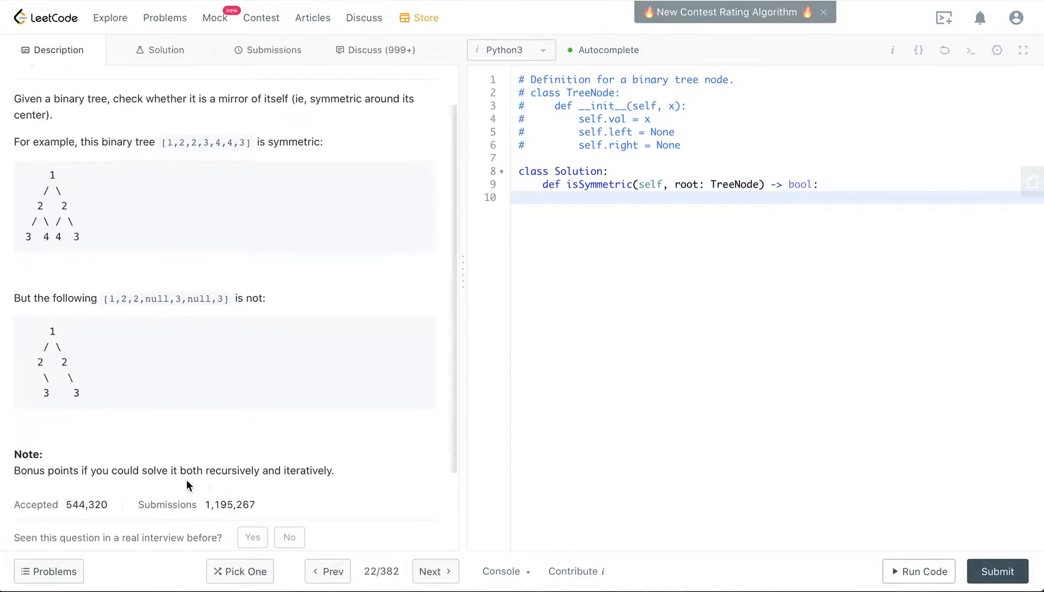
mouse_move(246, 488)
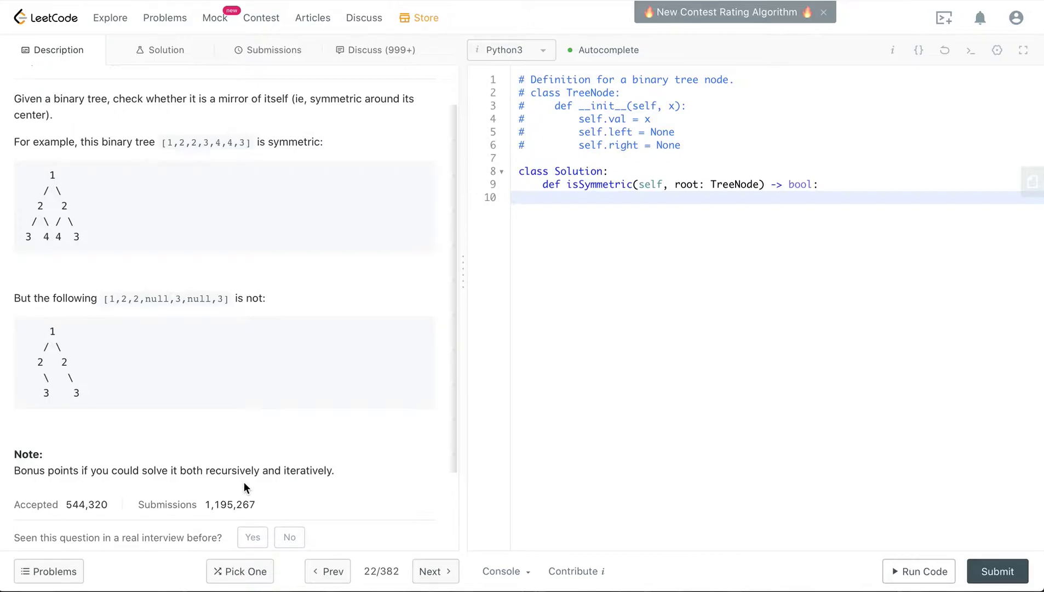
scroll("up", 3)
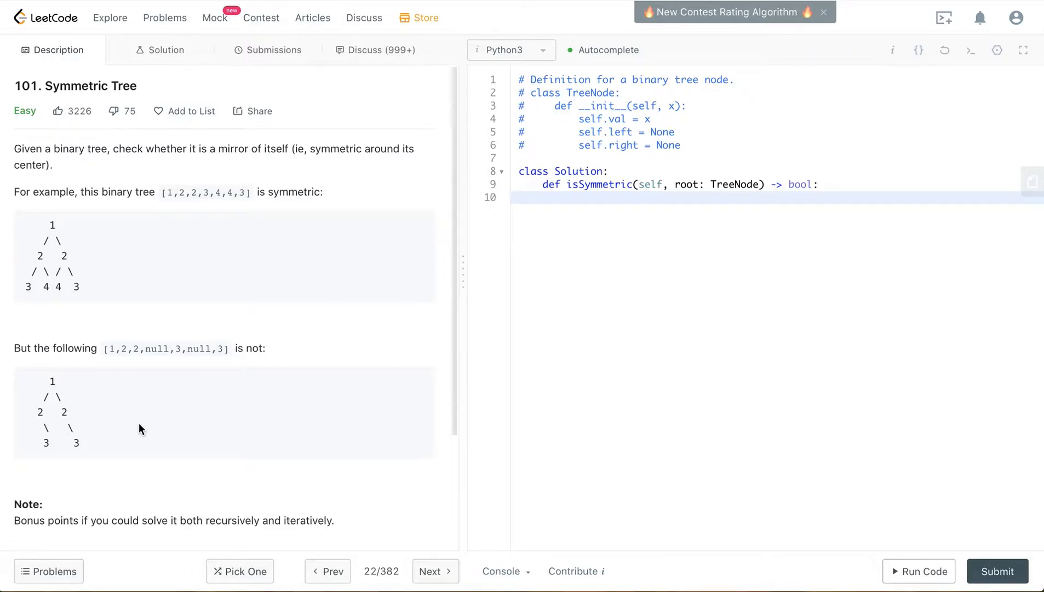
mouse_move(826, 193)
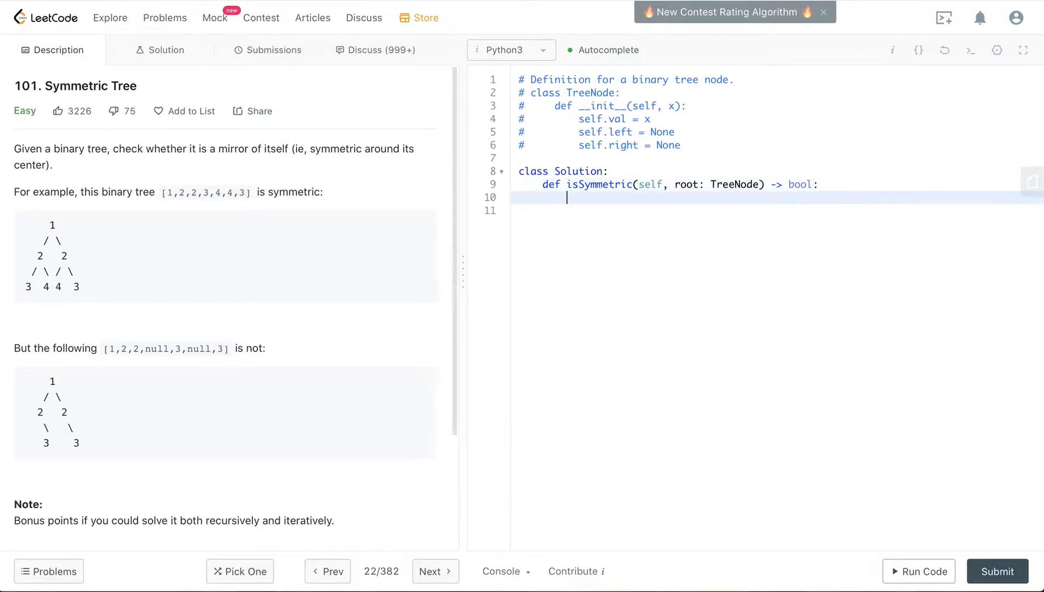
Step: Write the base case 'if root == None: return True' at the start of isSymmetric
type("if")
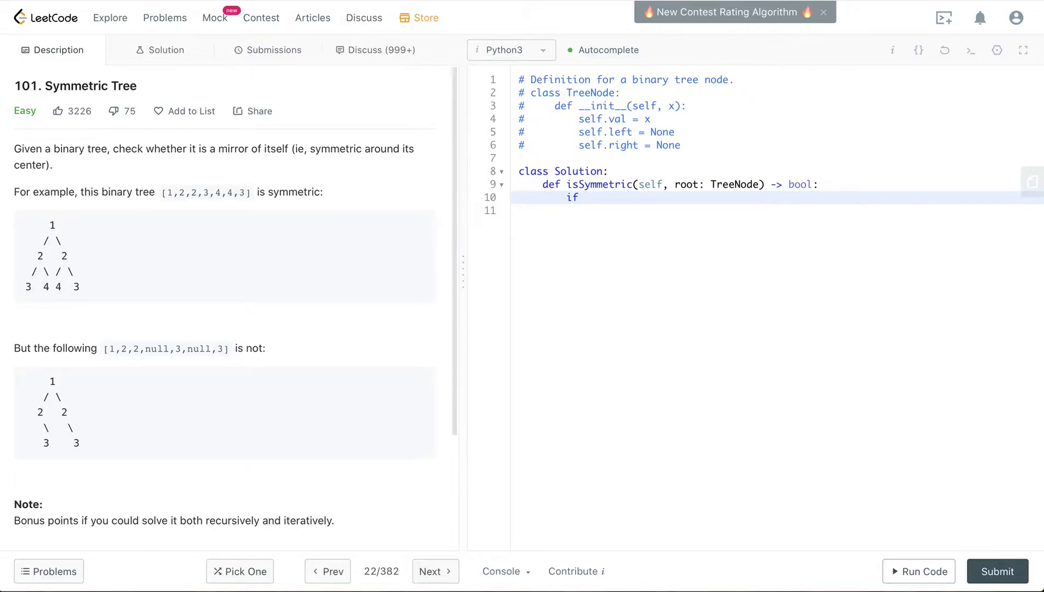
type("root")
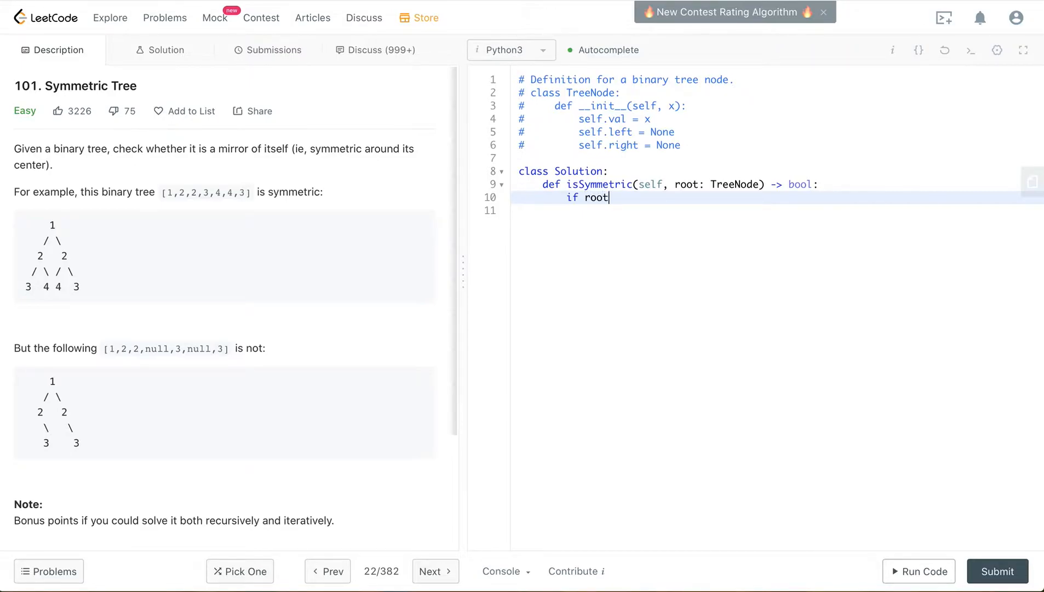
type("==")
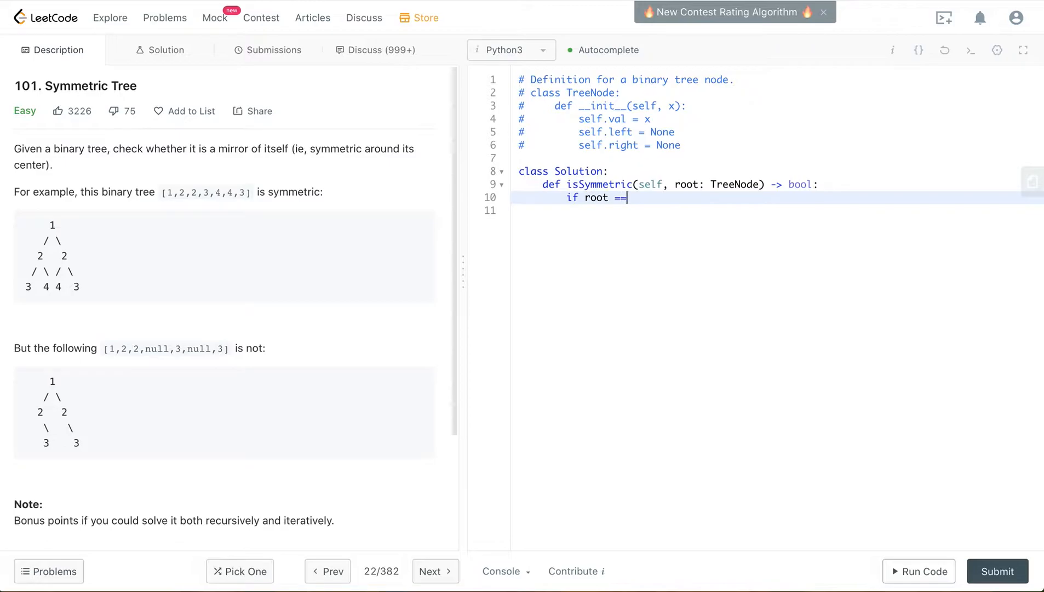
type("None")
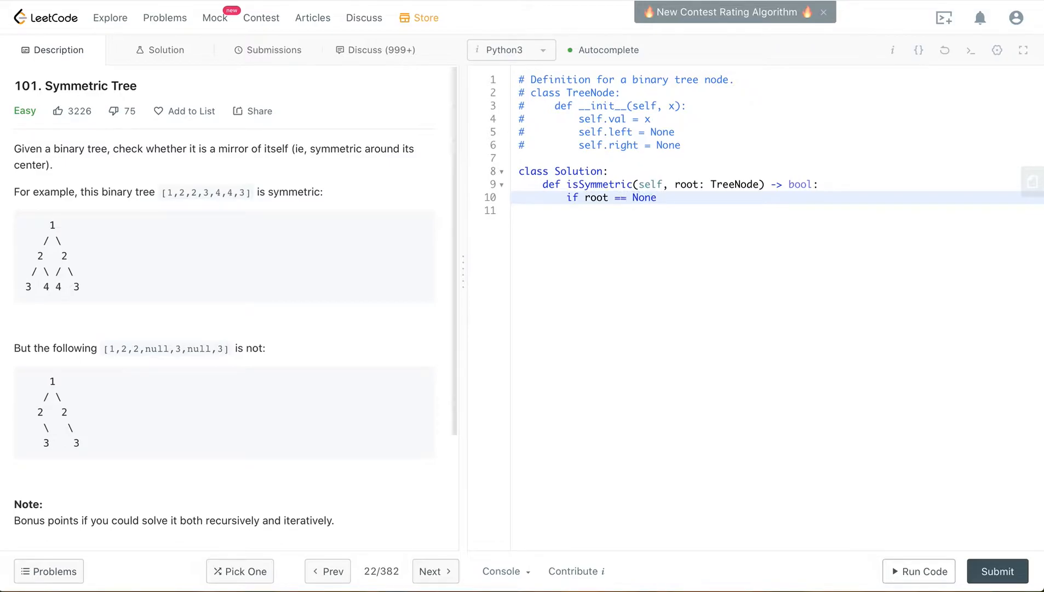
type(":")
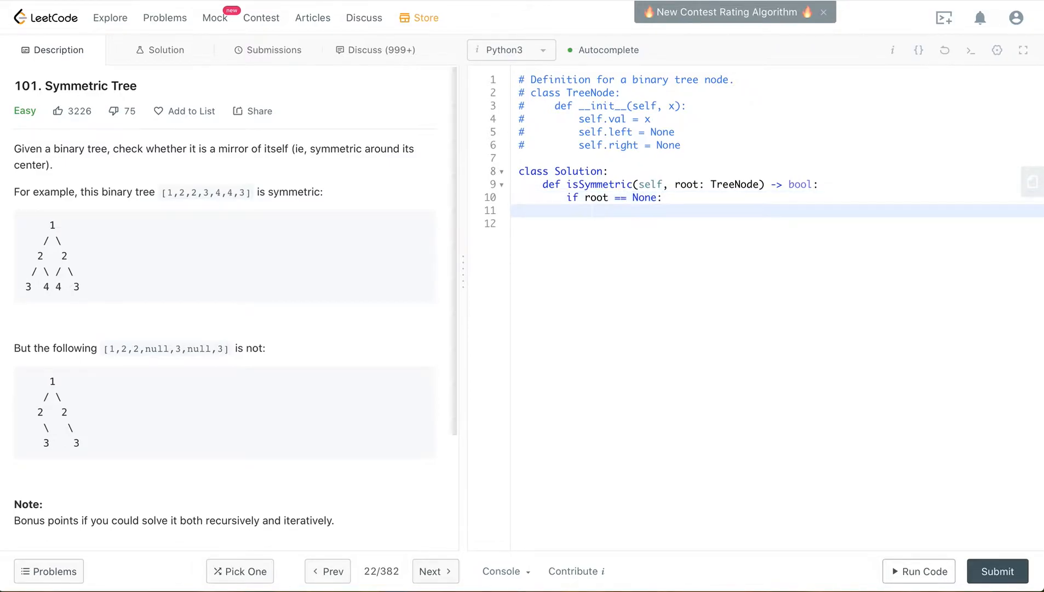
type("return true")
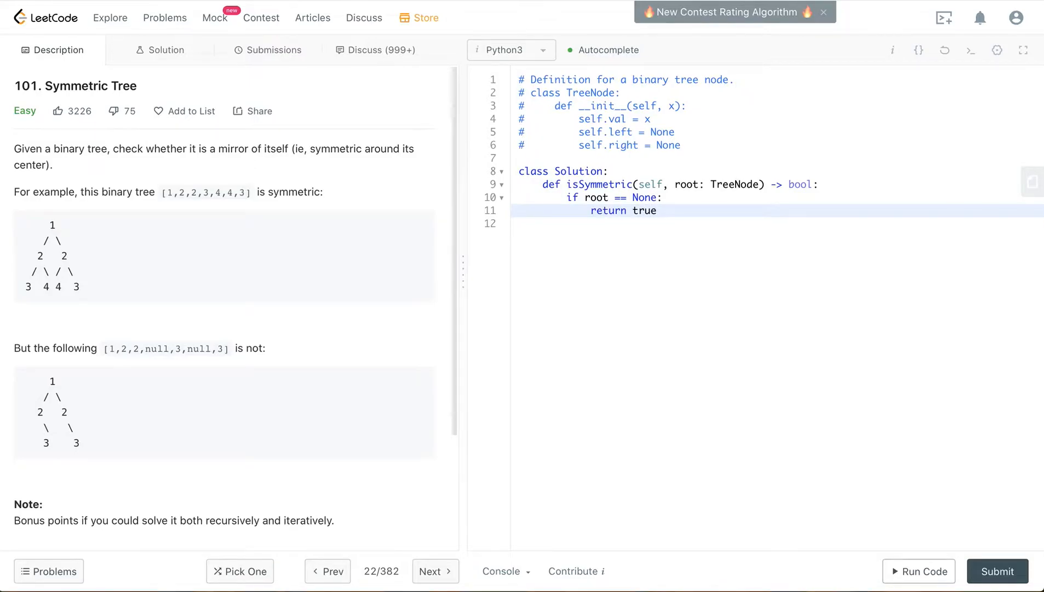
type("True")
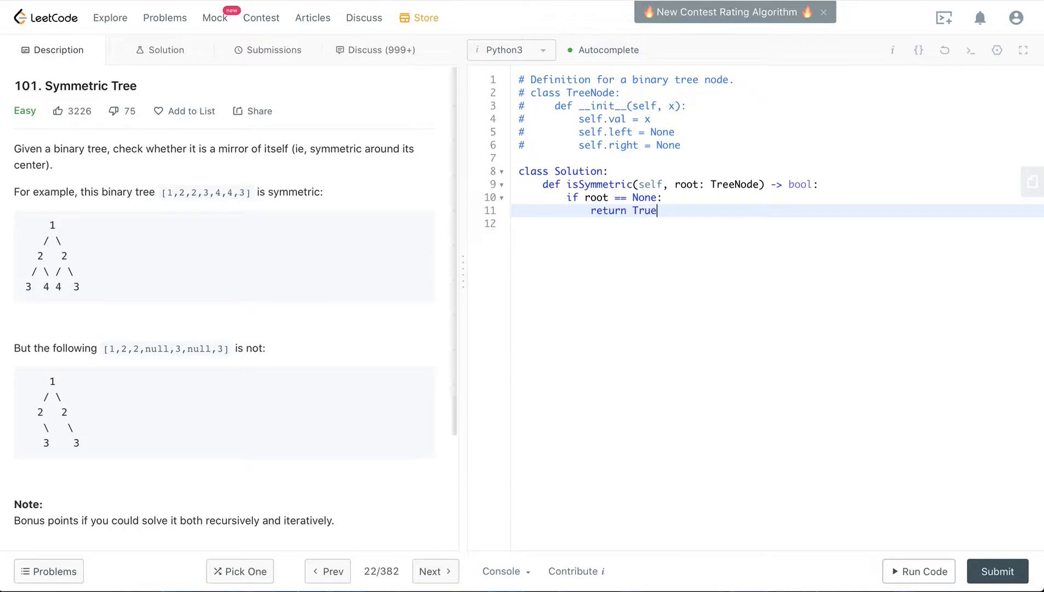
mouse_move(57, 236)
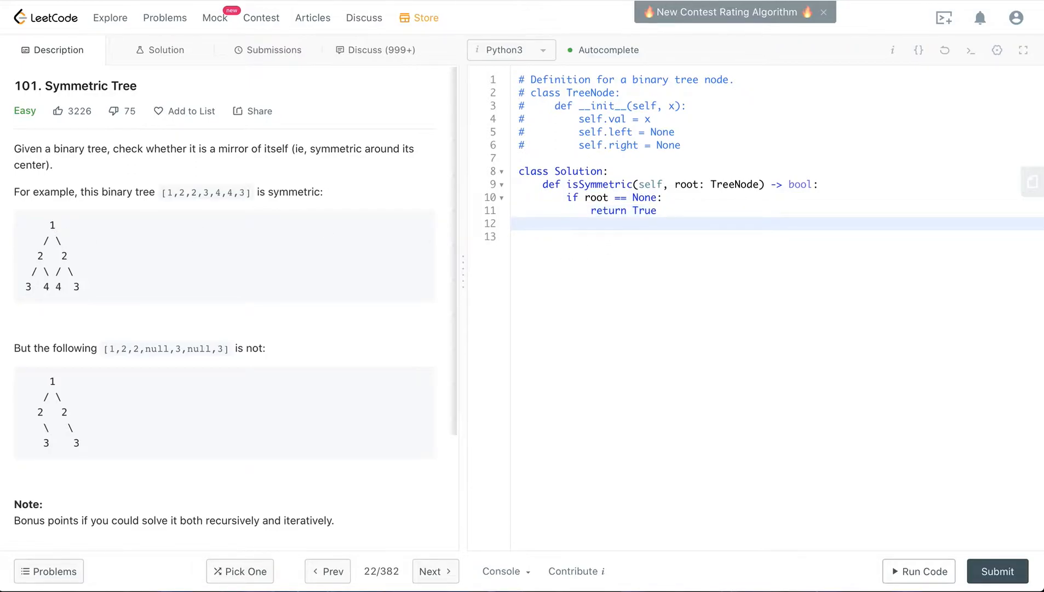
Step: Add 'return self.isMirror(root, root)' as the final line of isSymmetric
left_click(566, 224)
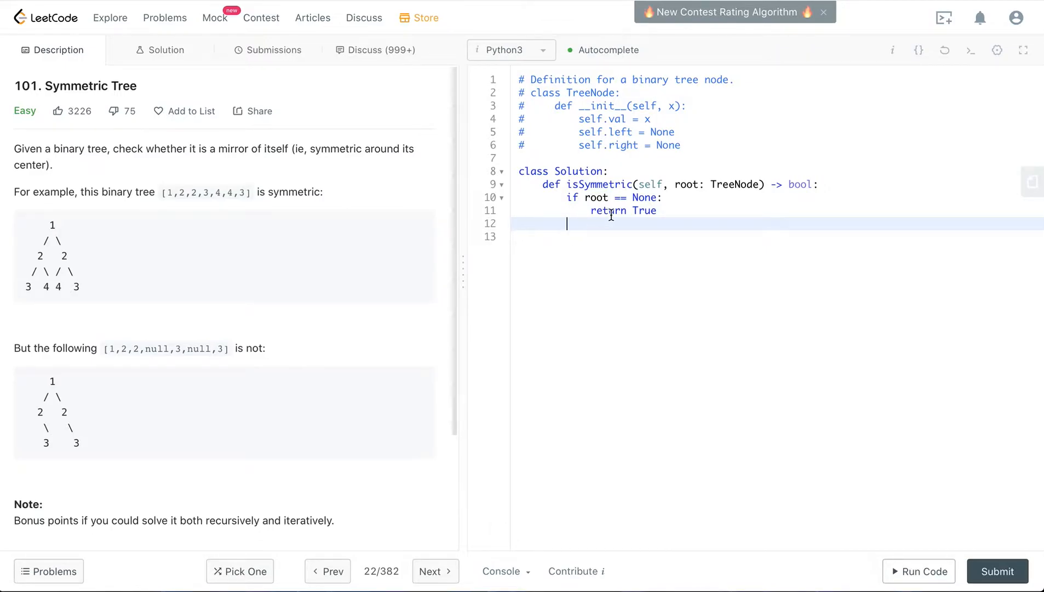
mouse_move(623, 221)
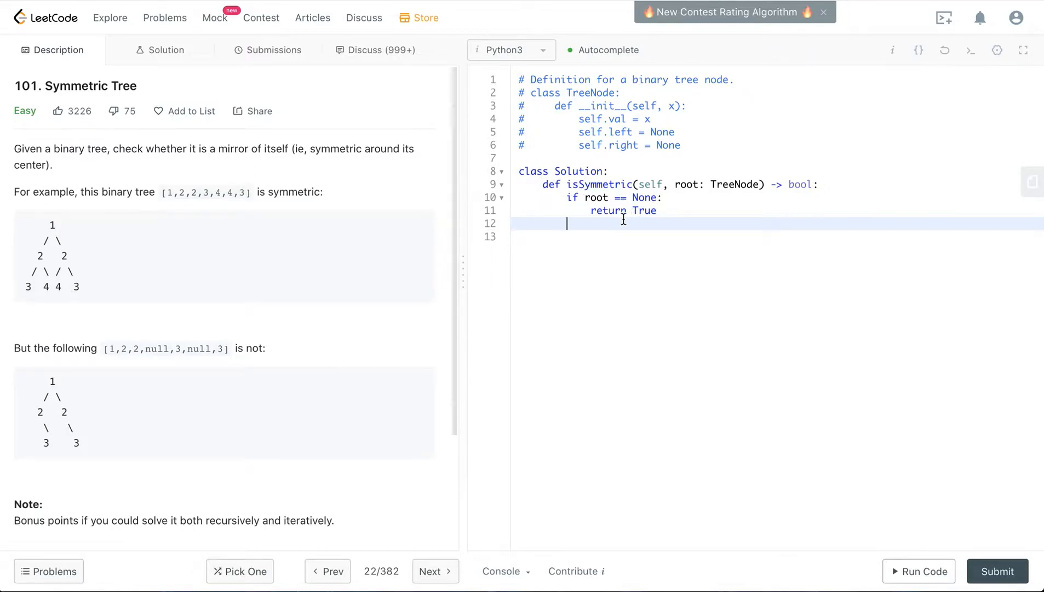
type("re")
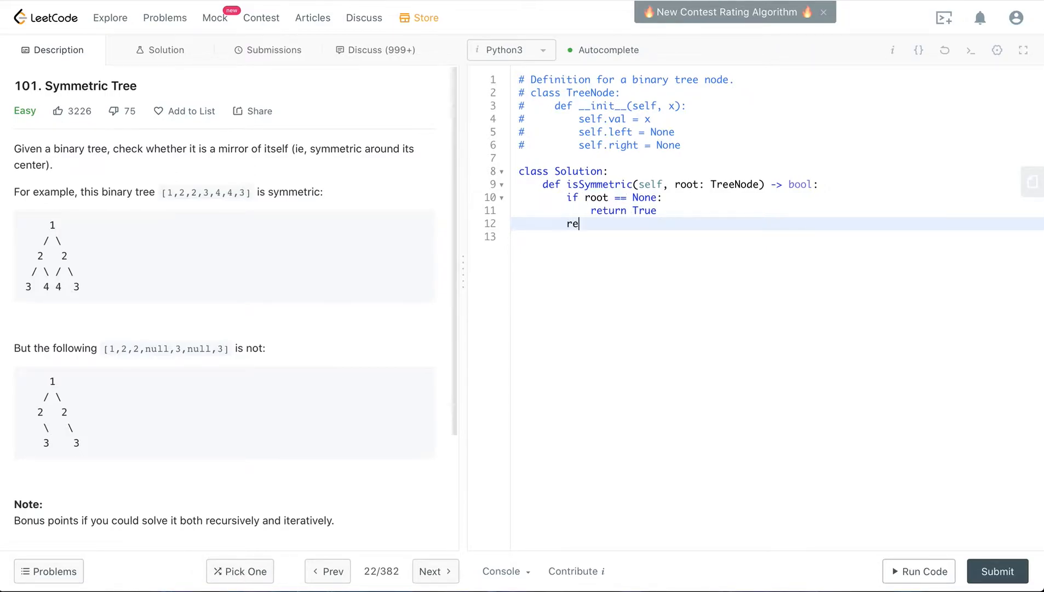
type("turn")
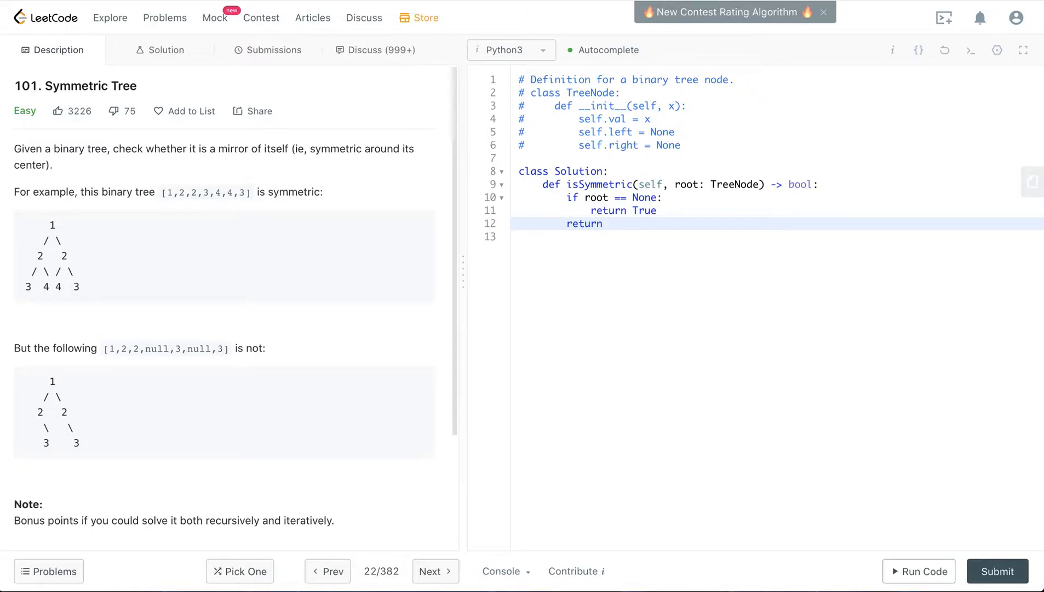
type("self.")
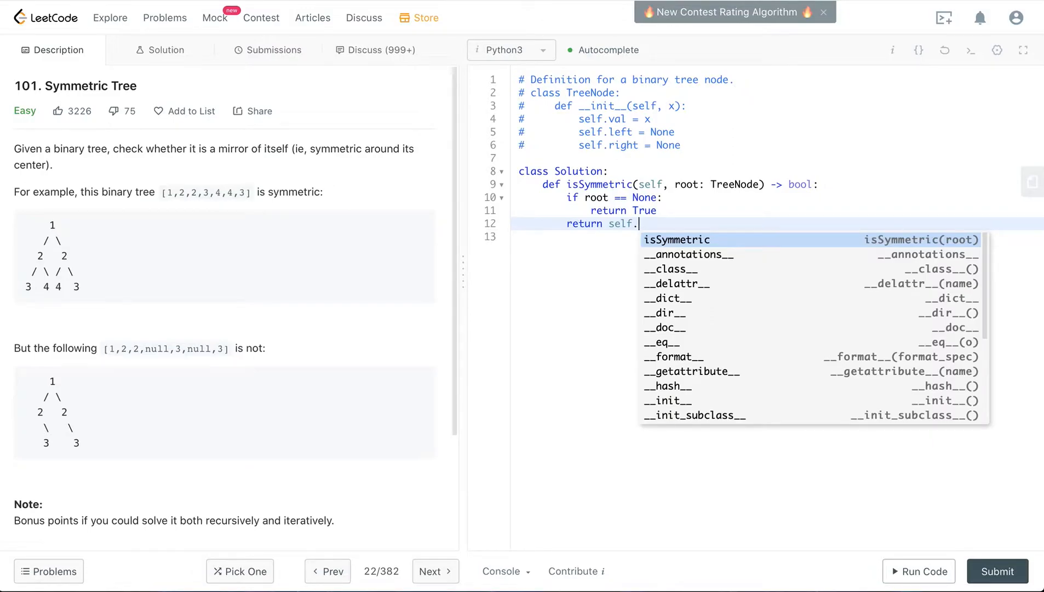
type("is")
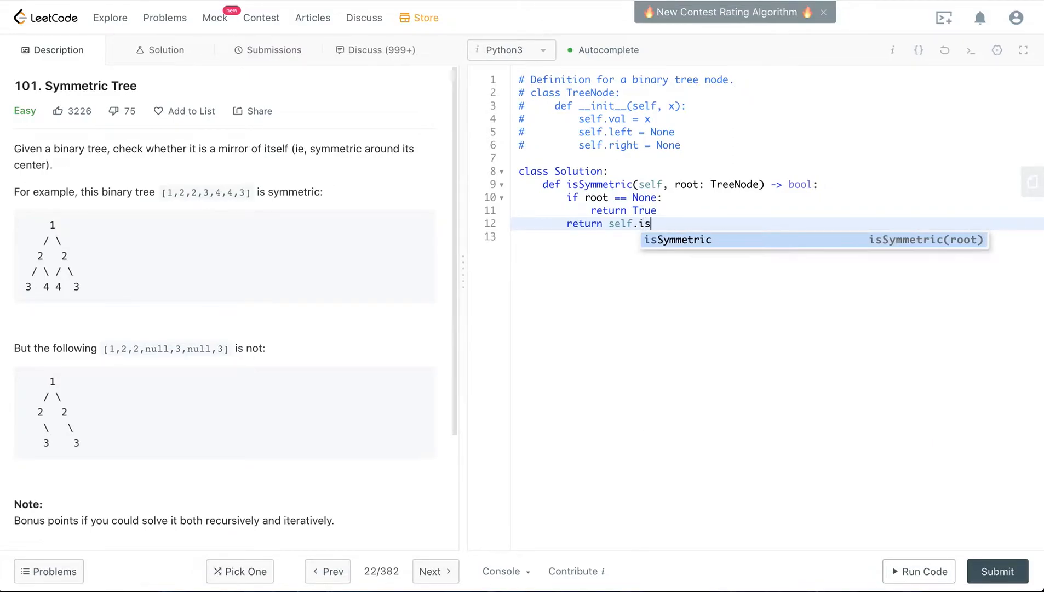
type("Mirror")
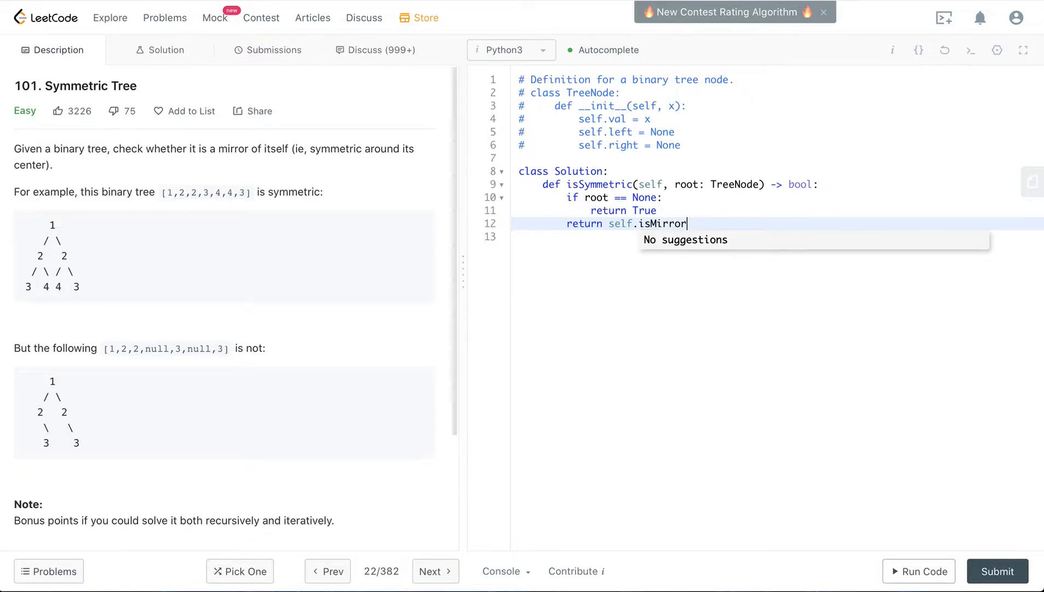
type("()")
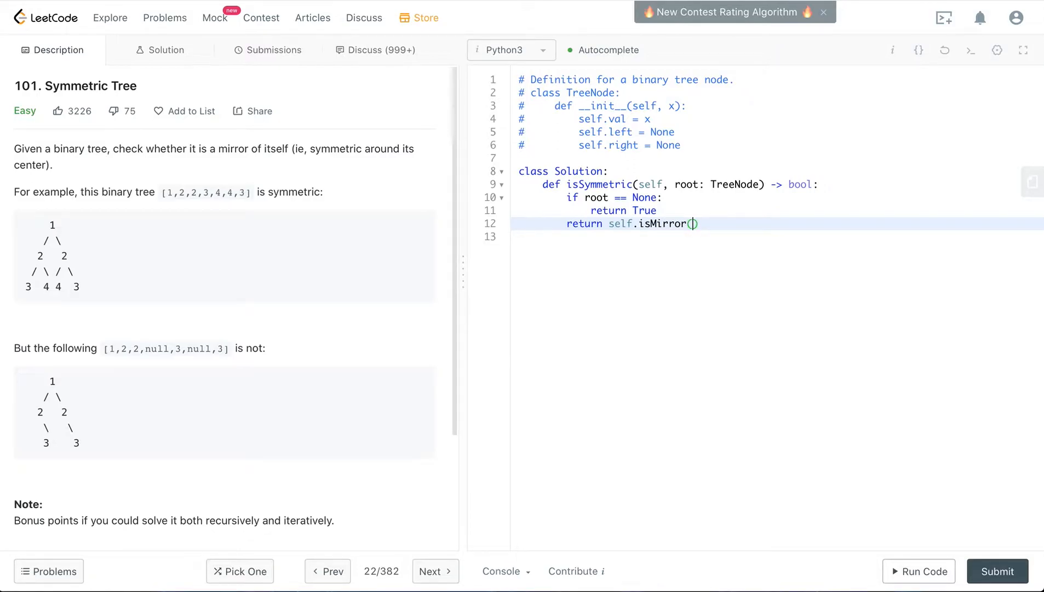
type("root,")
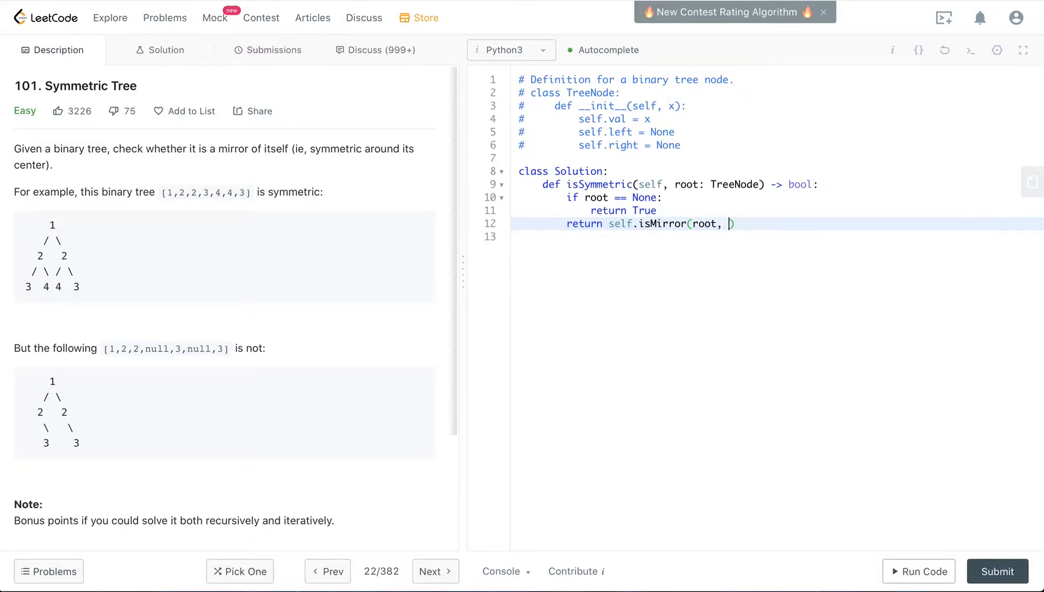
type("root")
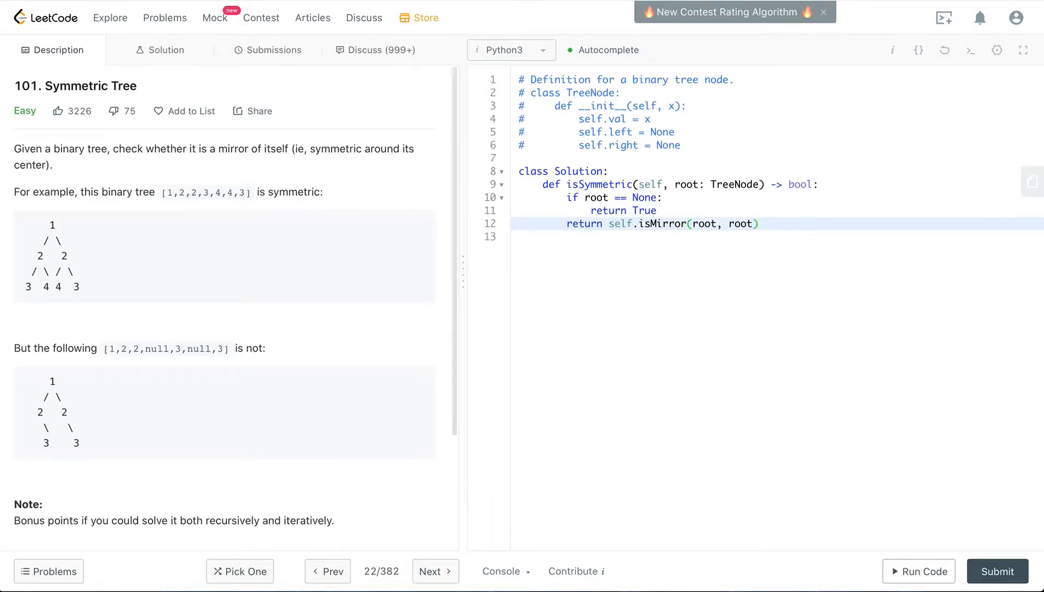
double_click(39, 256)
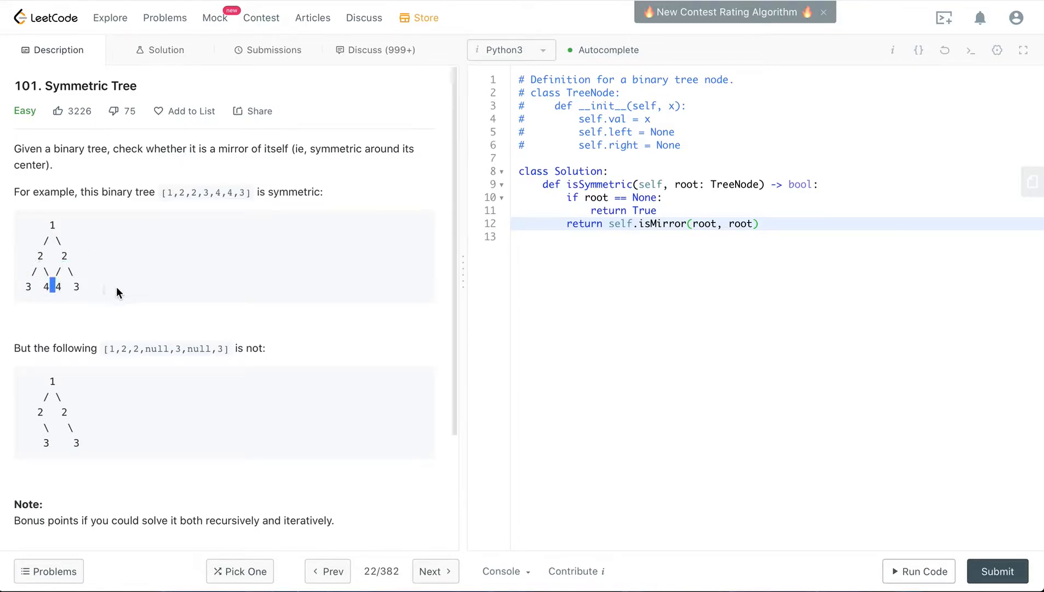
mouse_move(688, 234)
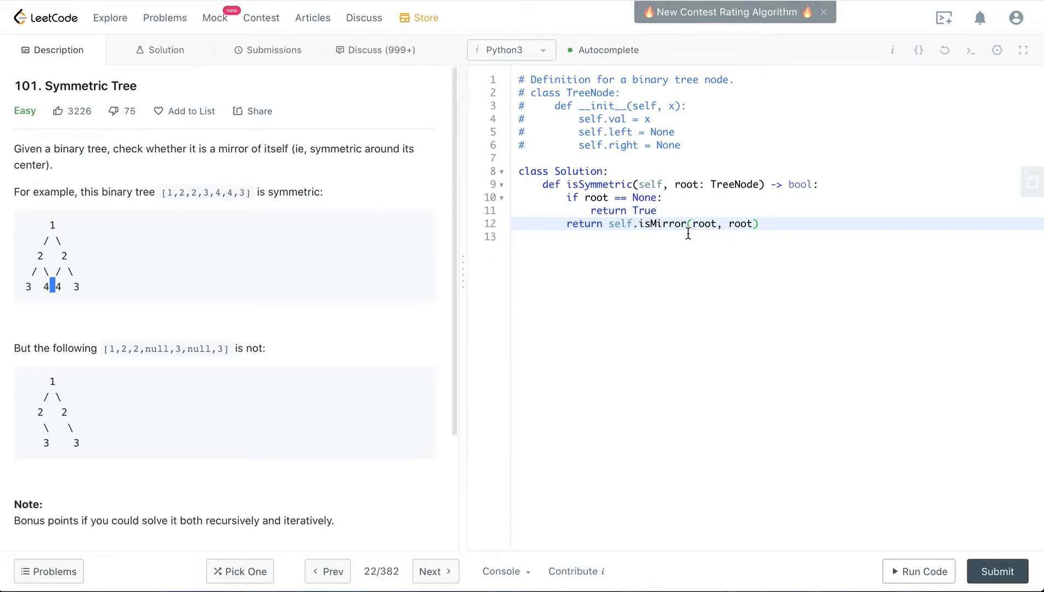
mouse_move(789, 229)
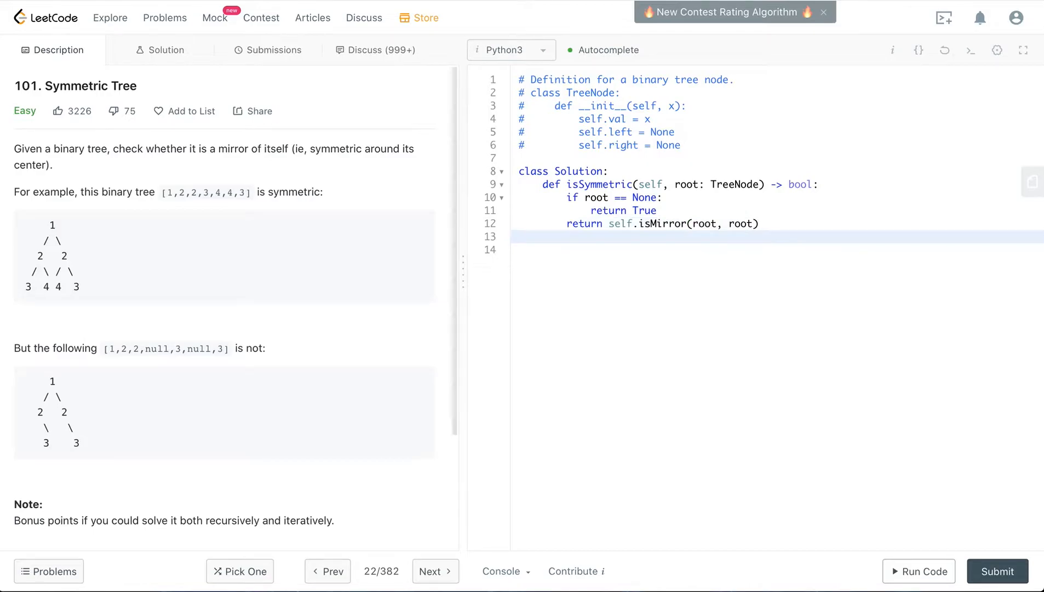
Step: Declare the helper 'def isMirror(left, right)' below isSymmetric
type("def")
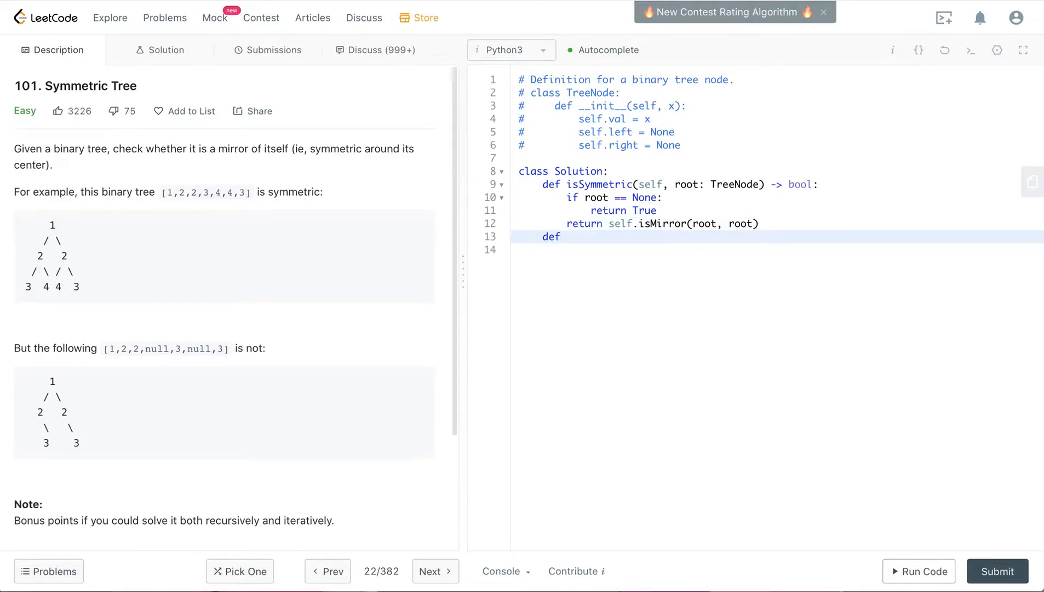
type("isMi")
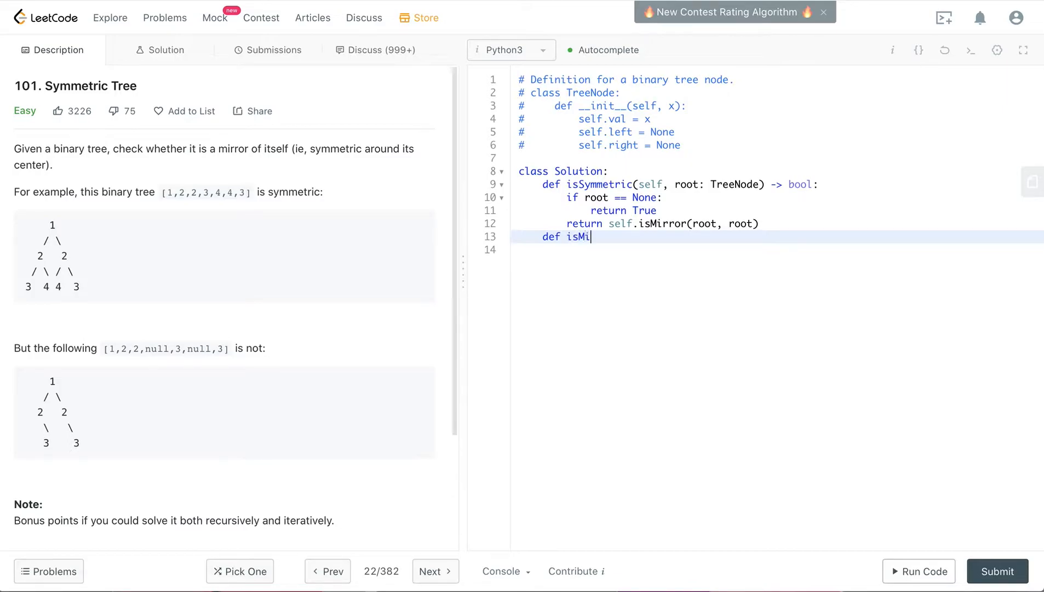
type("rror()")
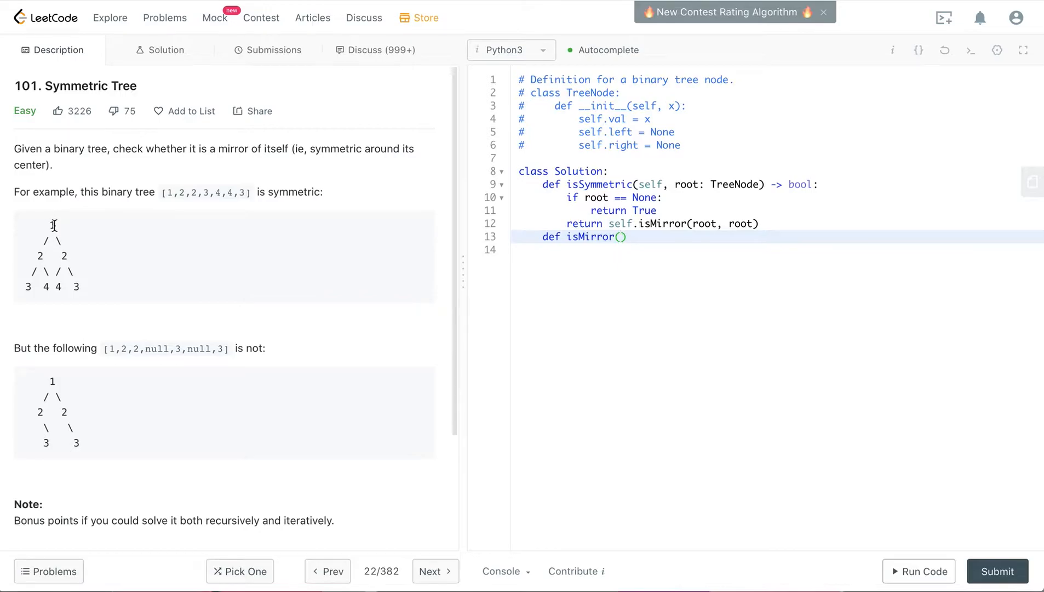
double_click(52, 223)
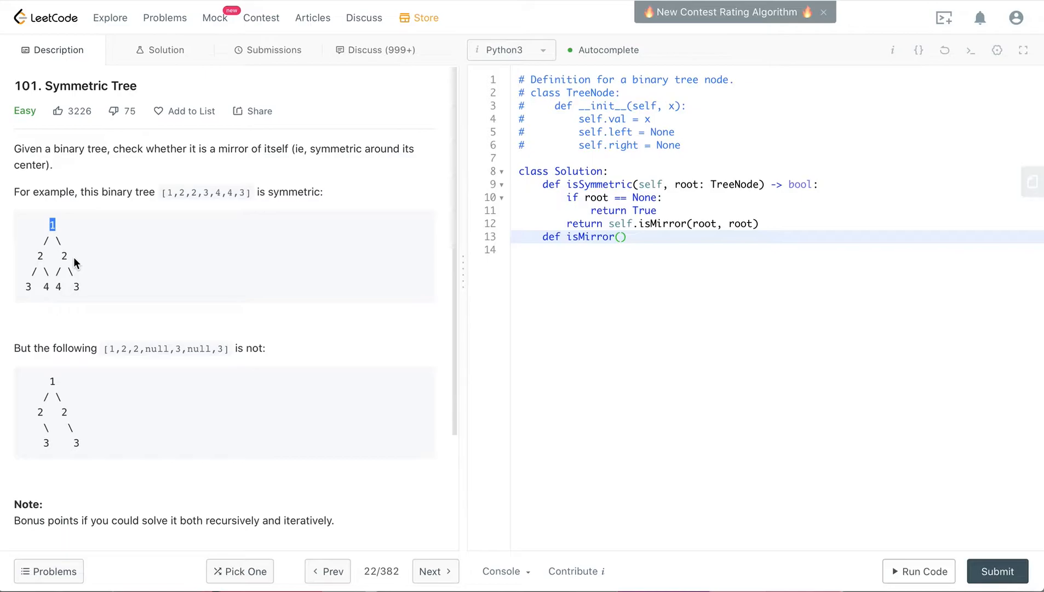
mouse_move(340, 246)
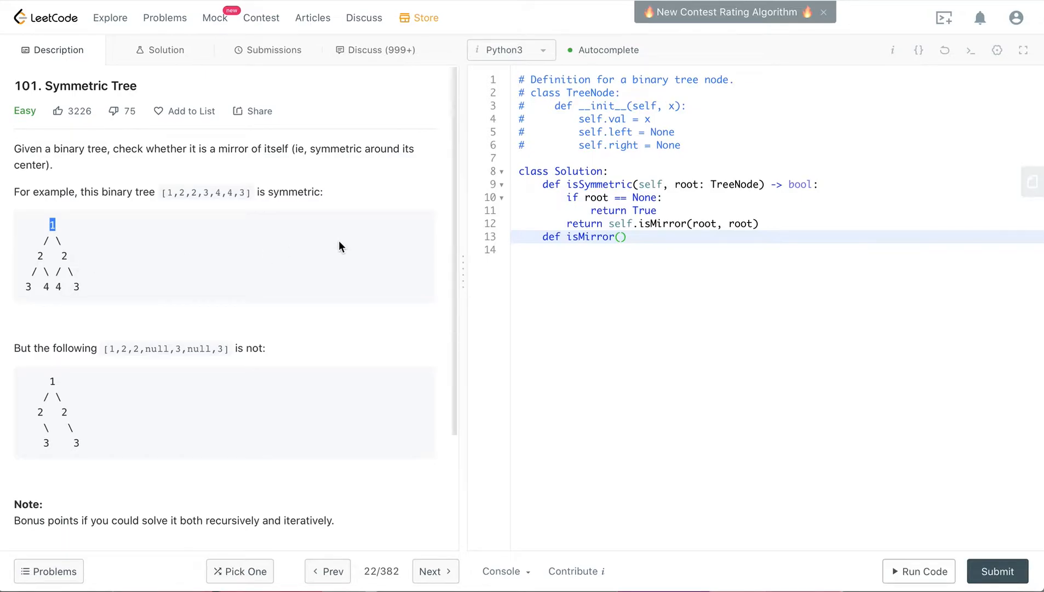
mouse_move(622, 244)
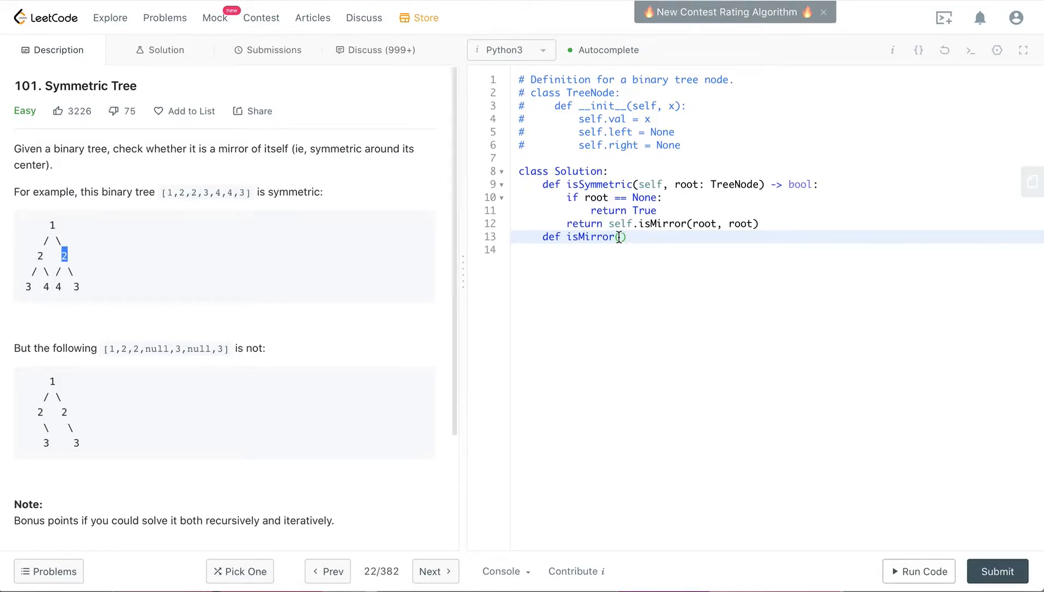
type("le")
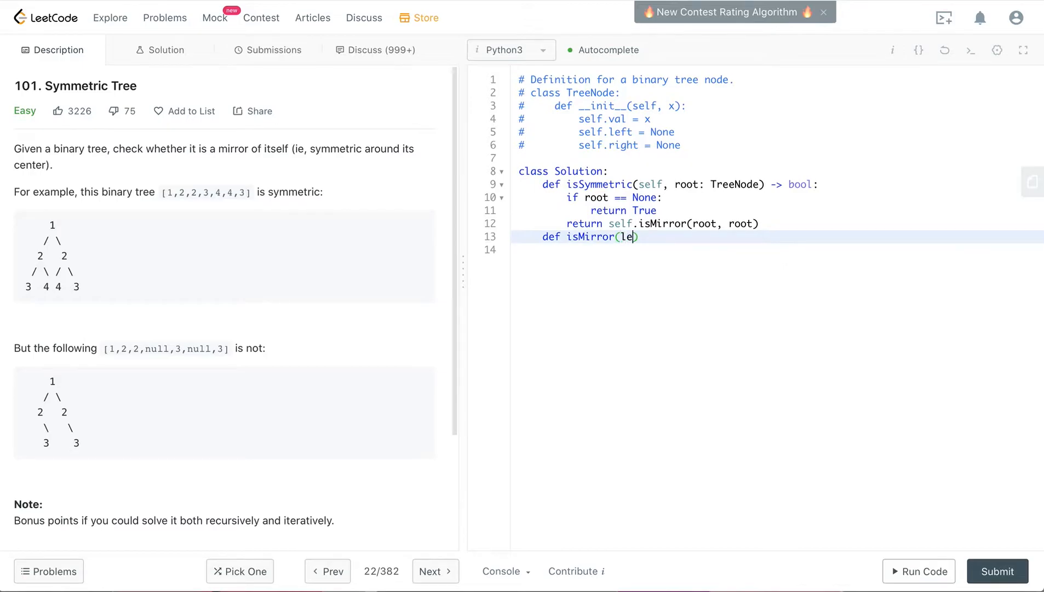
type("ft,")
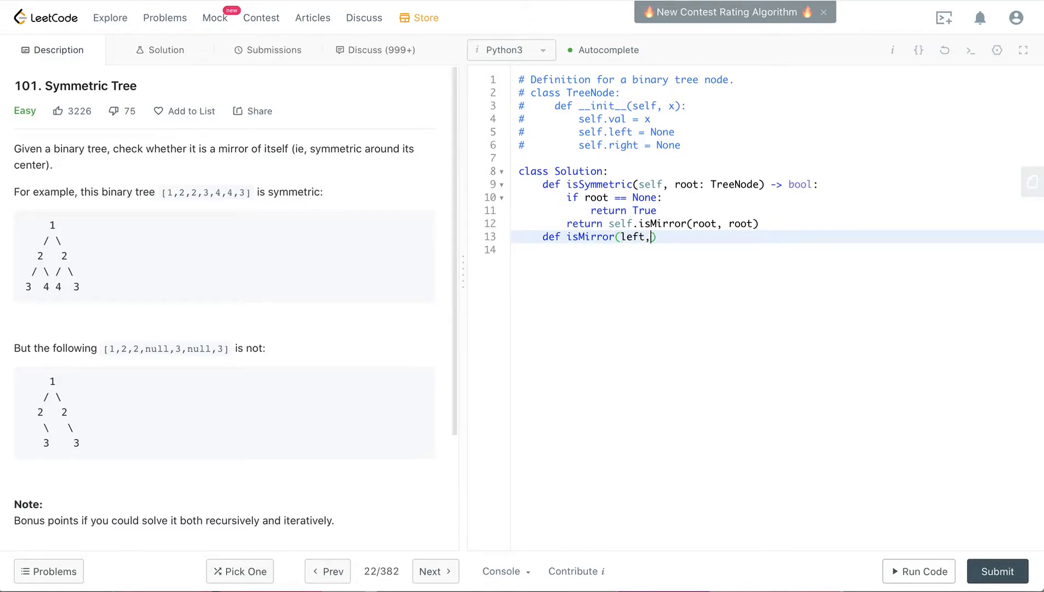
type("rig")
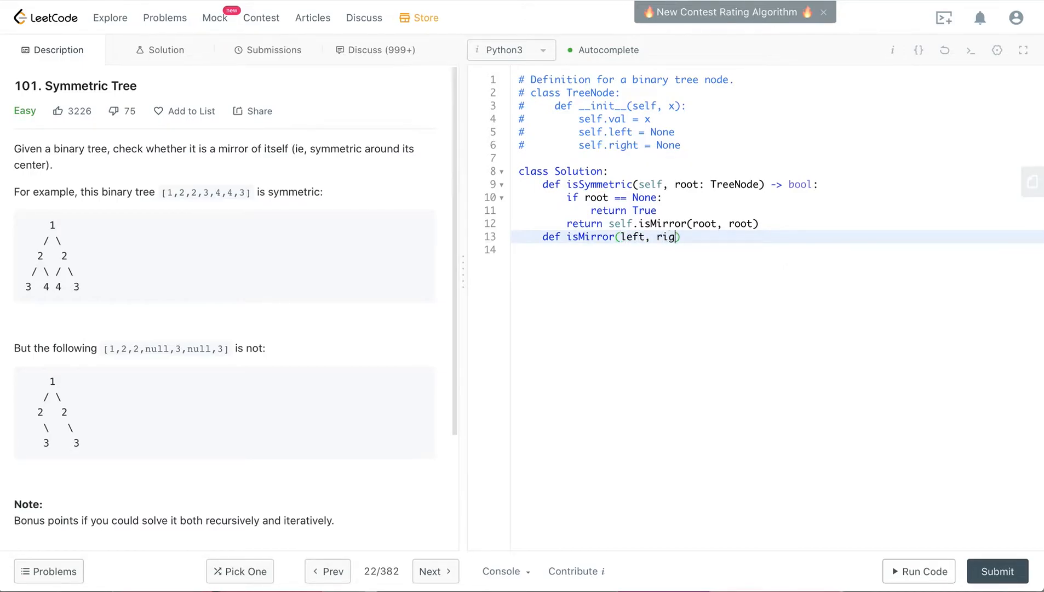
type("ht")
left_click(778, 249)
type("if")
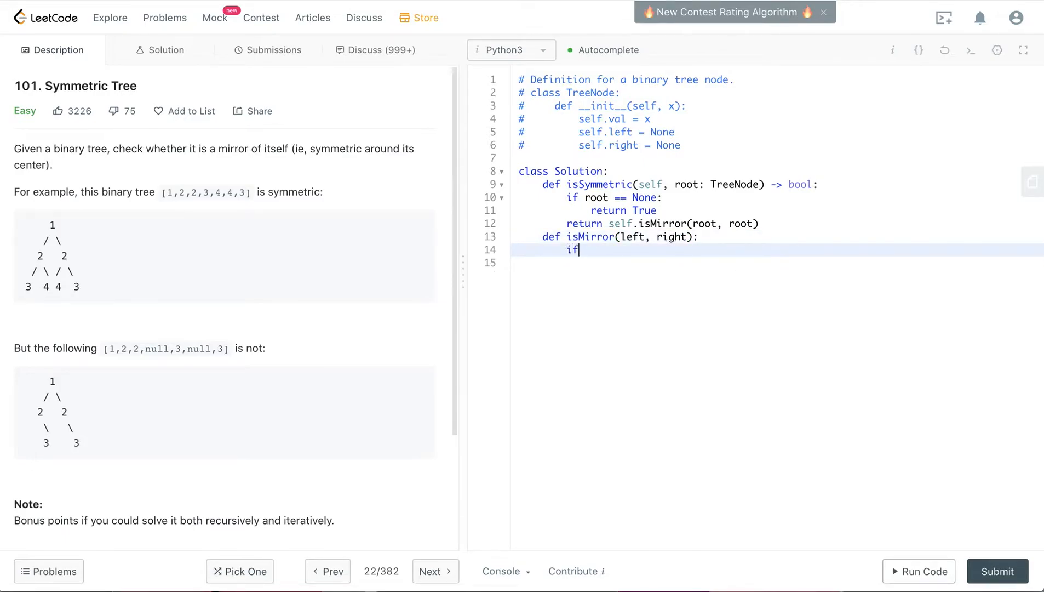
Step: Write 'if left == None and right == None: return True' in isMirror and start an elif branch
type("lef")
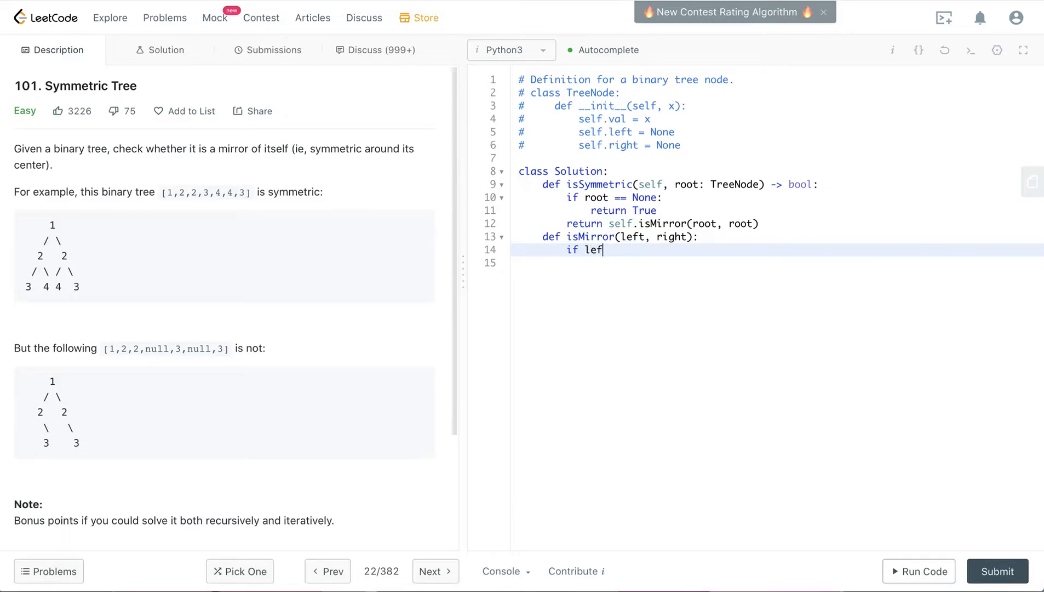
type("t")
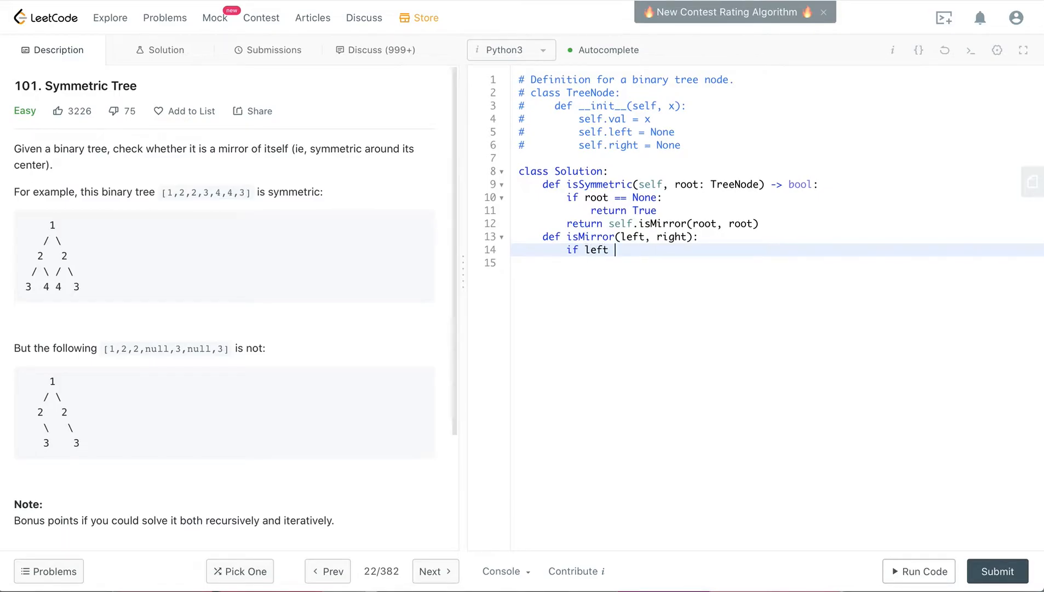
type("==")
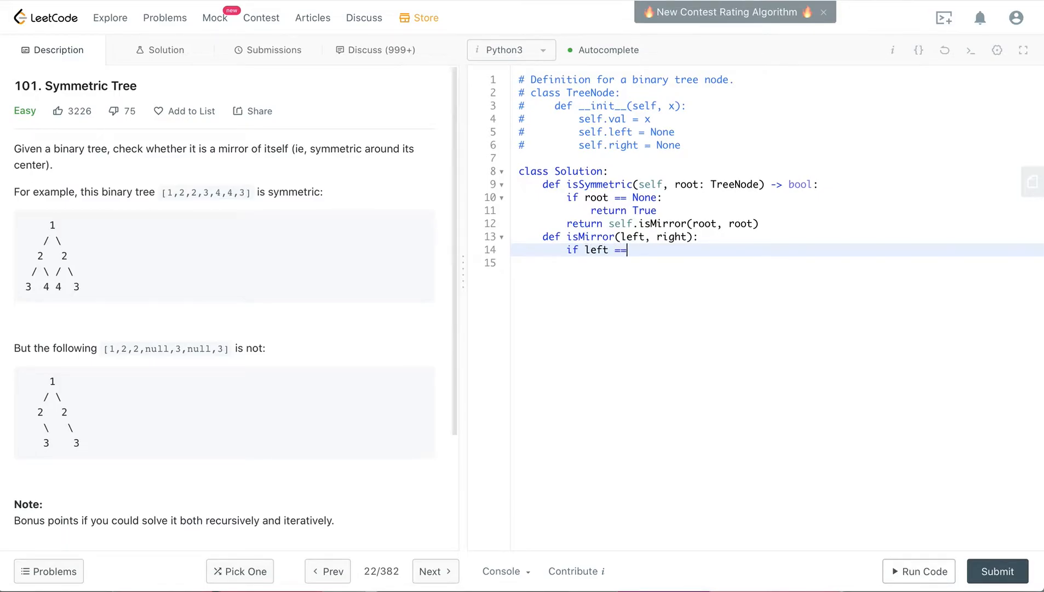
type("None")
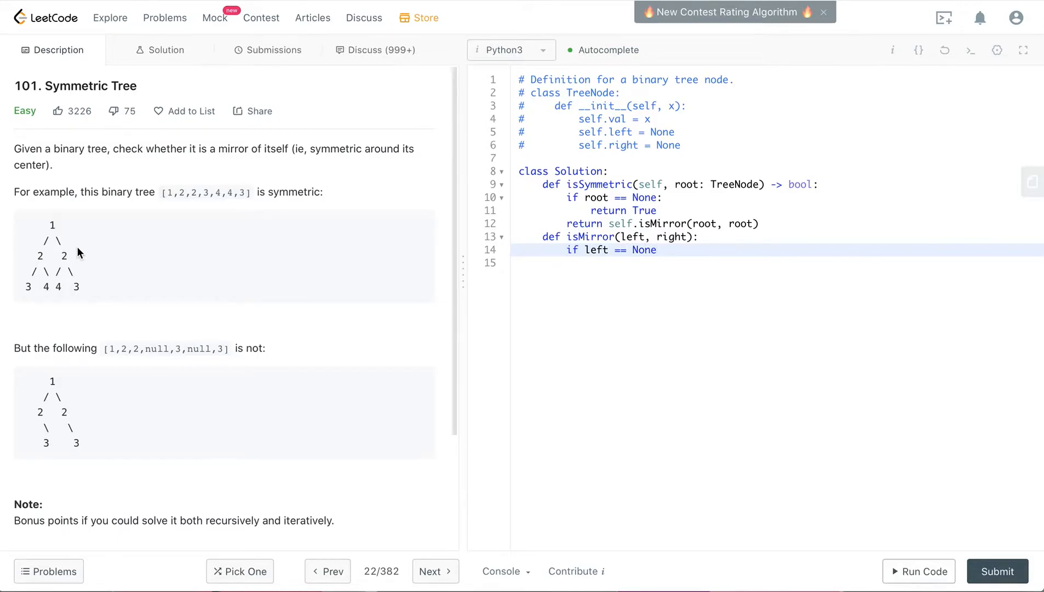
double_click(40, 254)
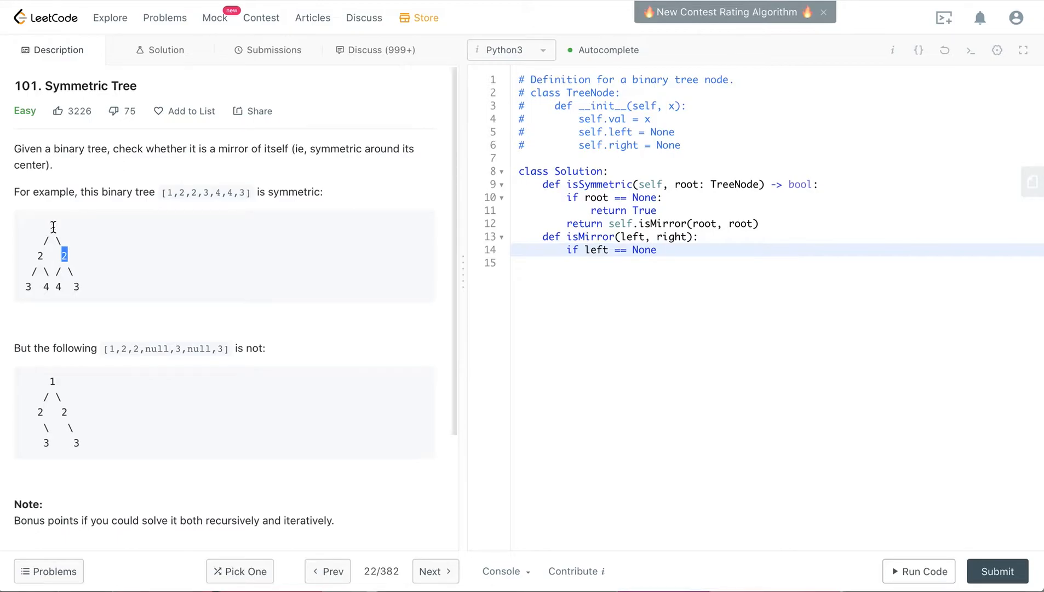
mouse_move(72, 241)
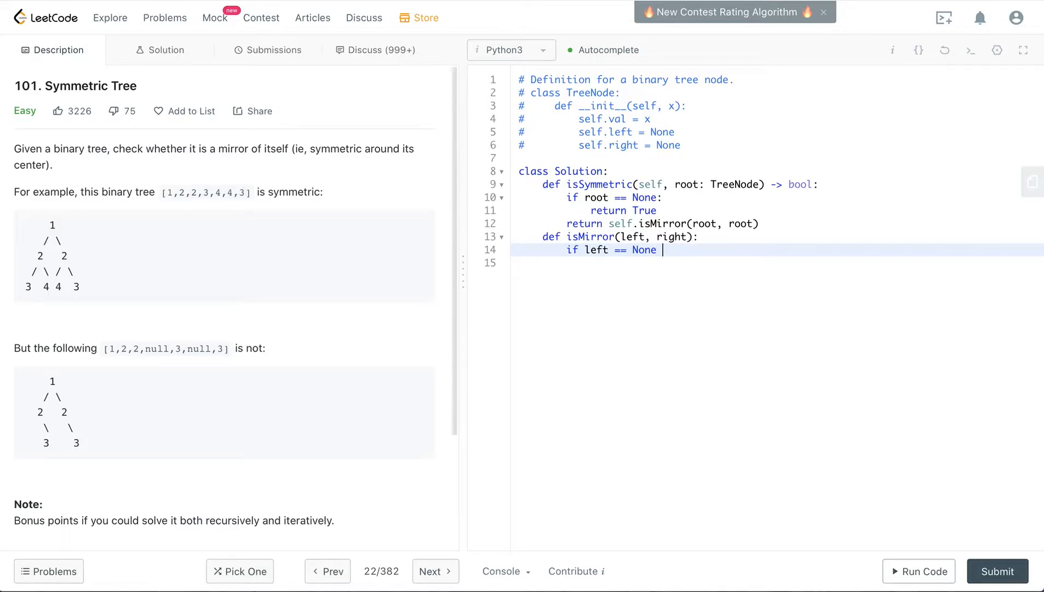
type("and right")
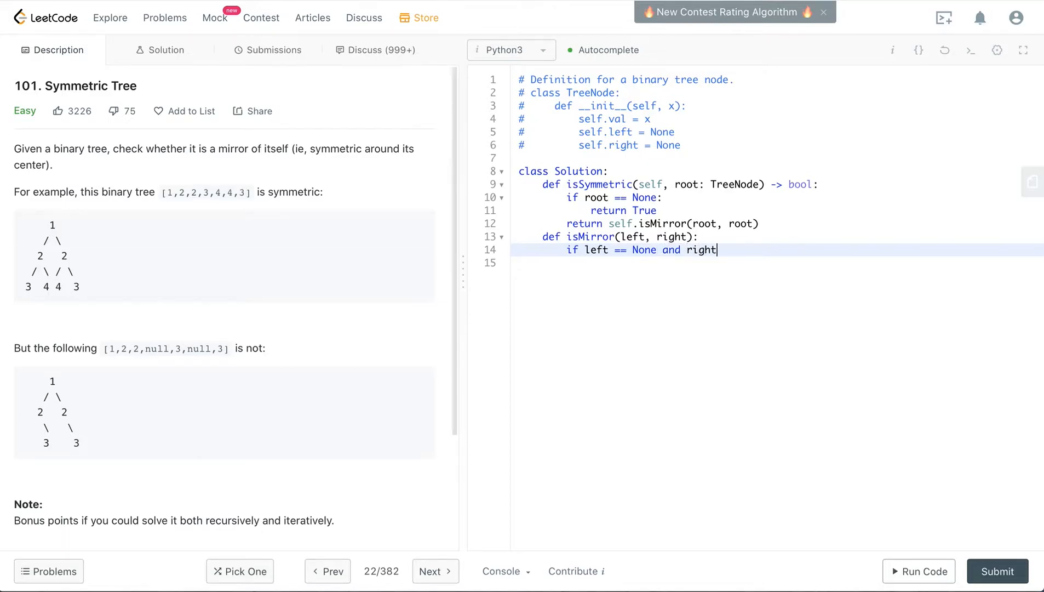
type("== None")
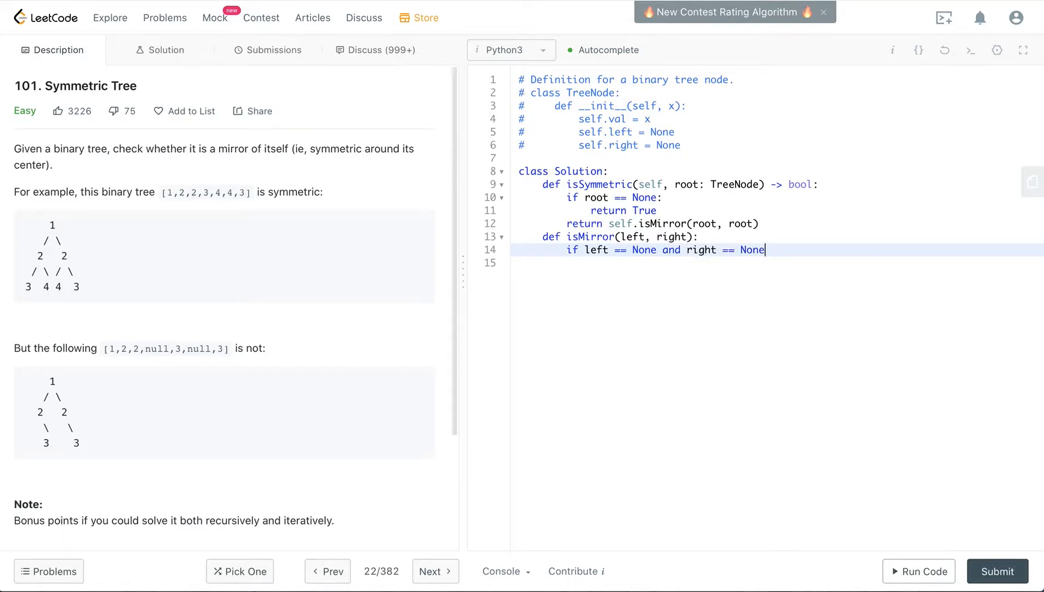
type(":")
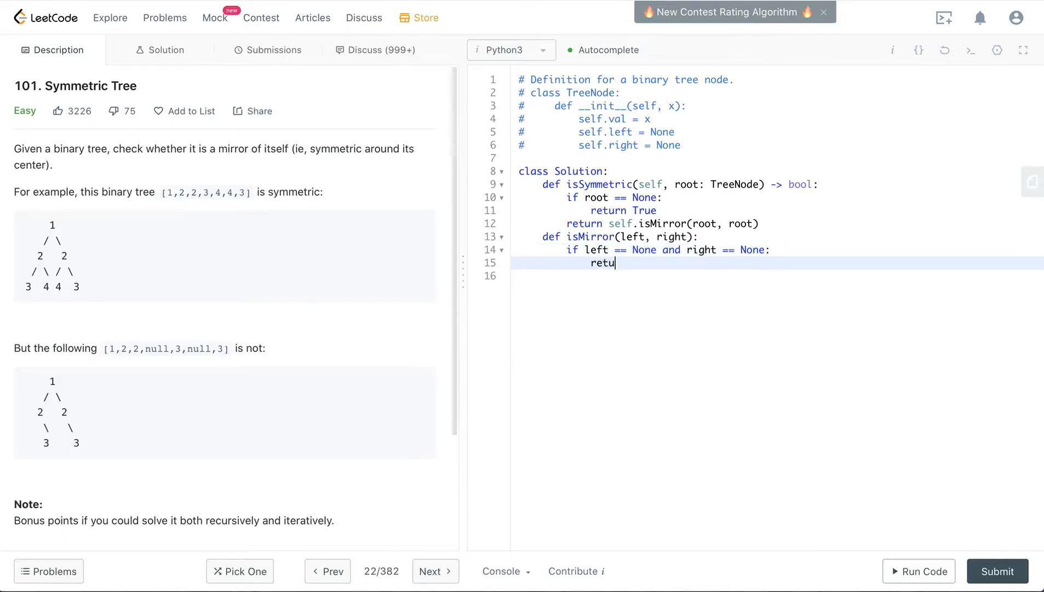
type("rn True")
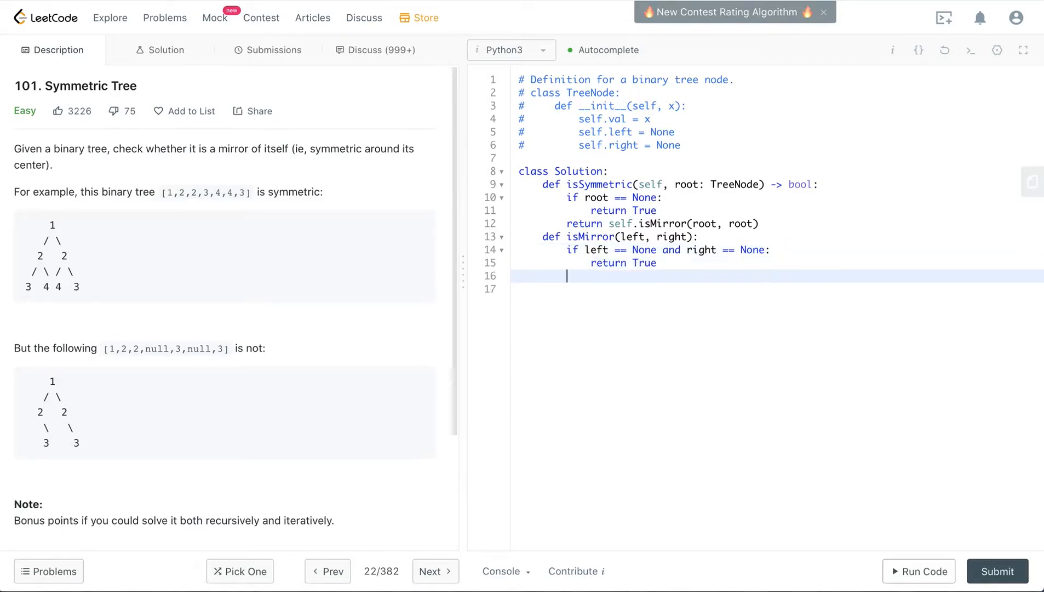
type("elif")
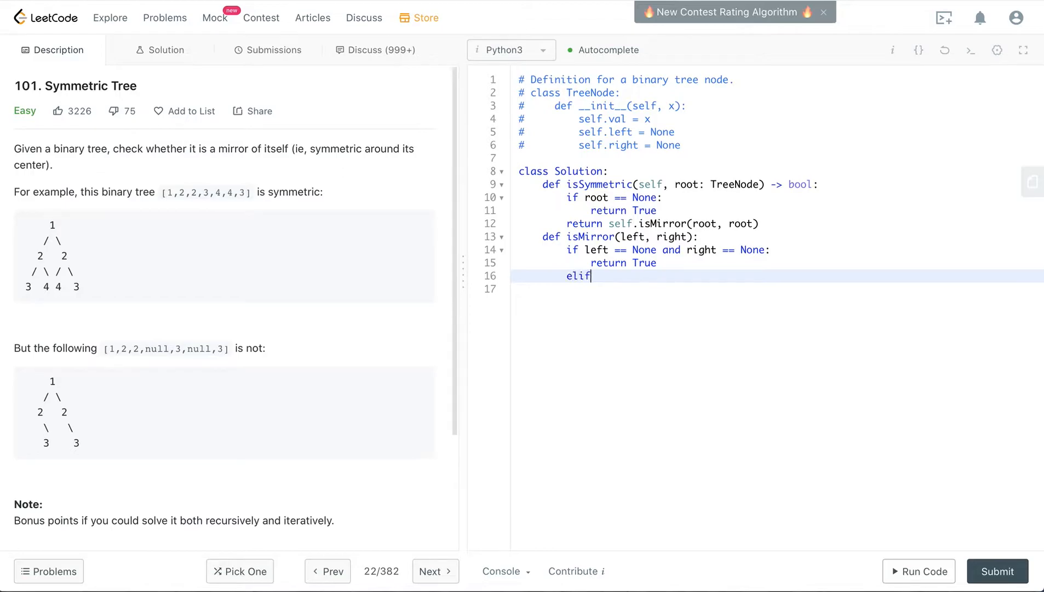
mouse_move(98, 270)
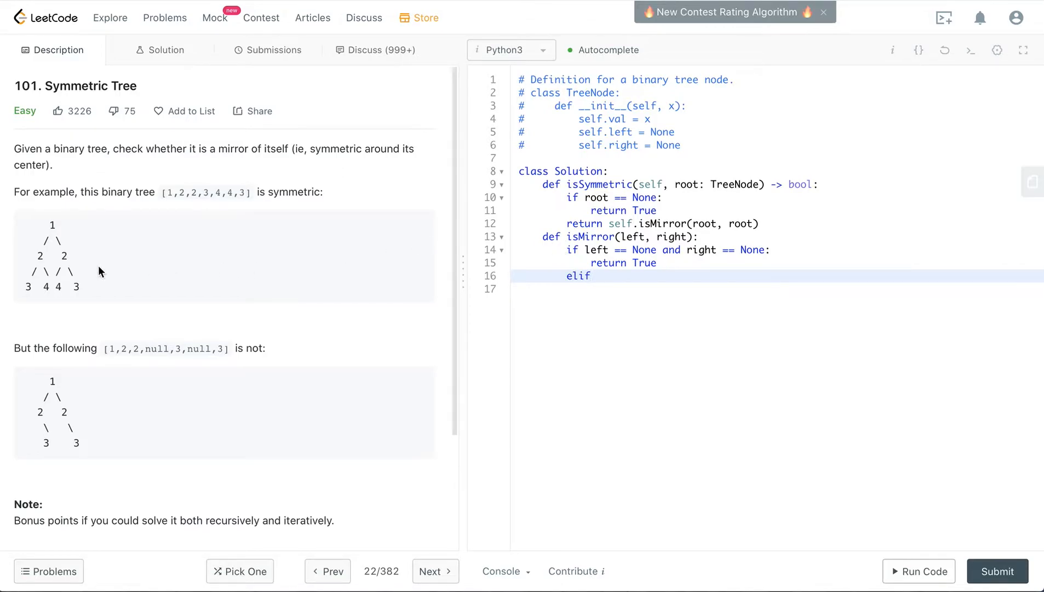
double_click(40, 254)
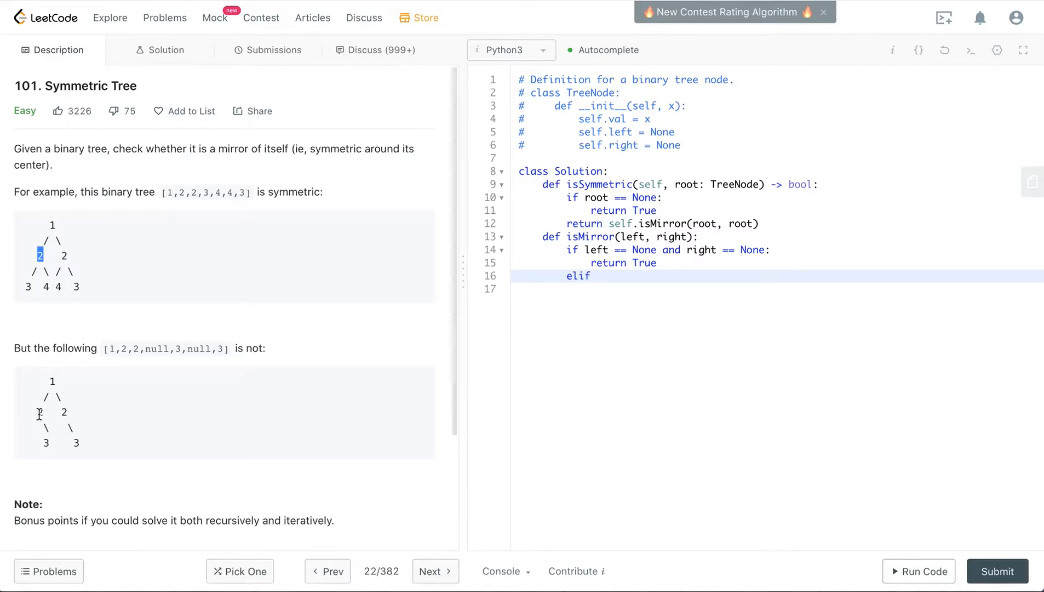
mouse_move(26, 442)
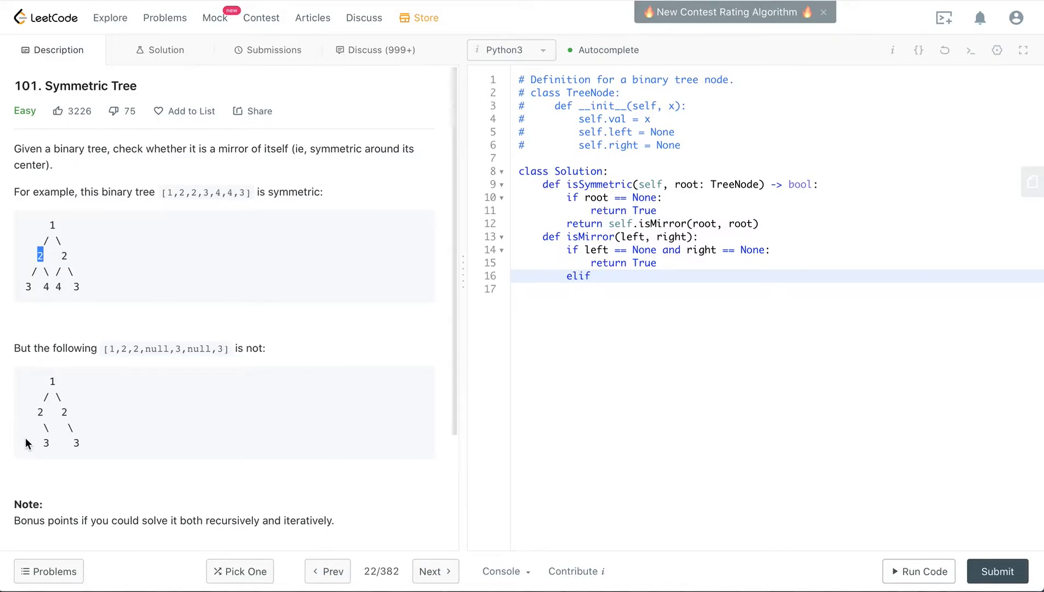
double_click(45, 442)
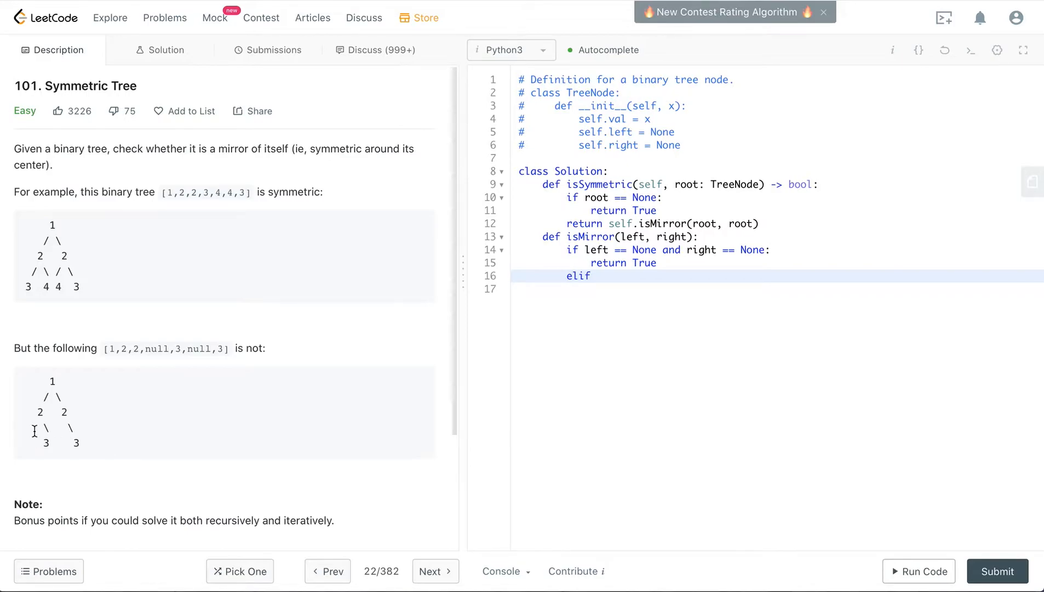
mouse_move(47, 442)
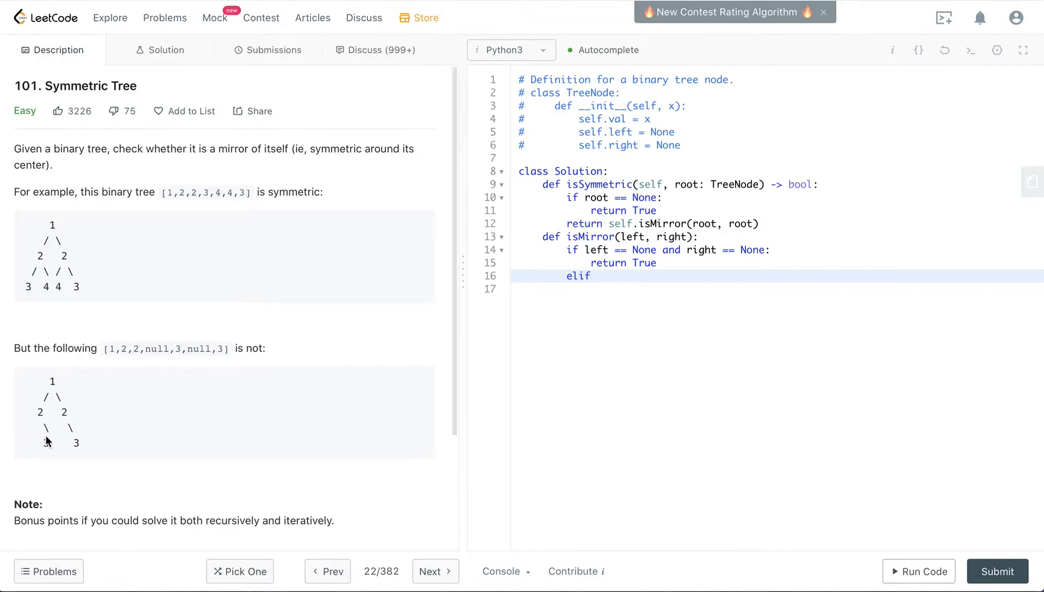
mouse_move(45, 426)
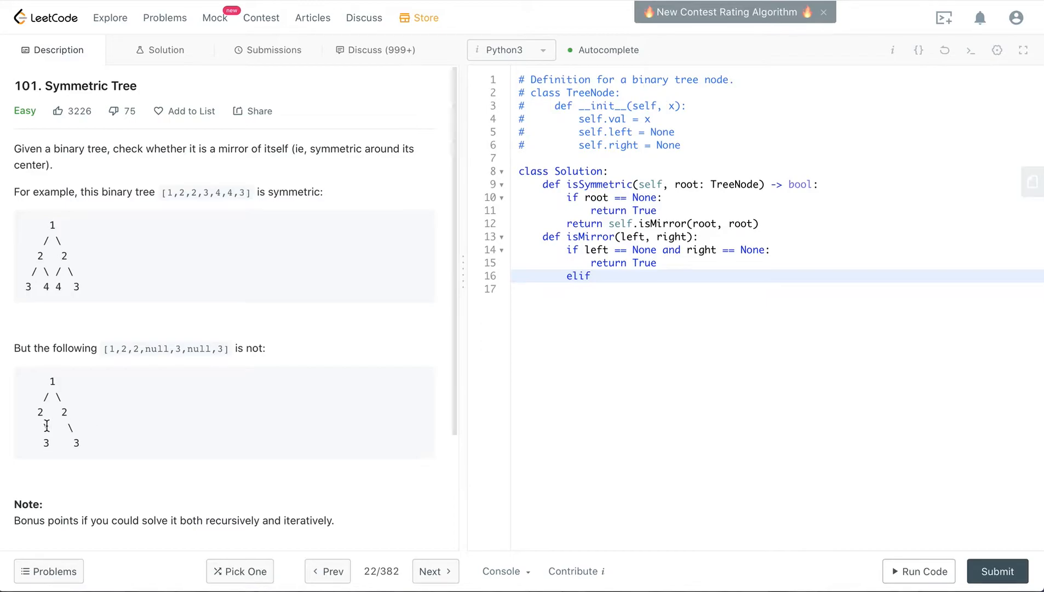
mouse_move(508, 349)
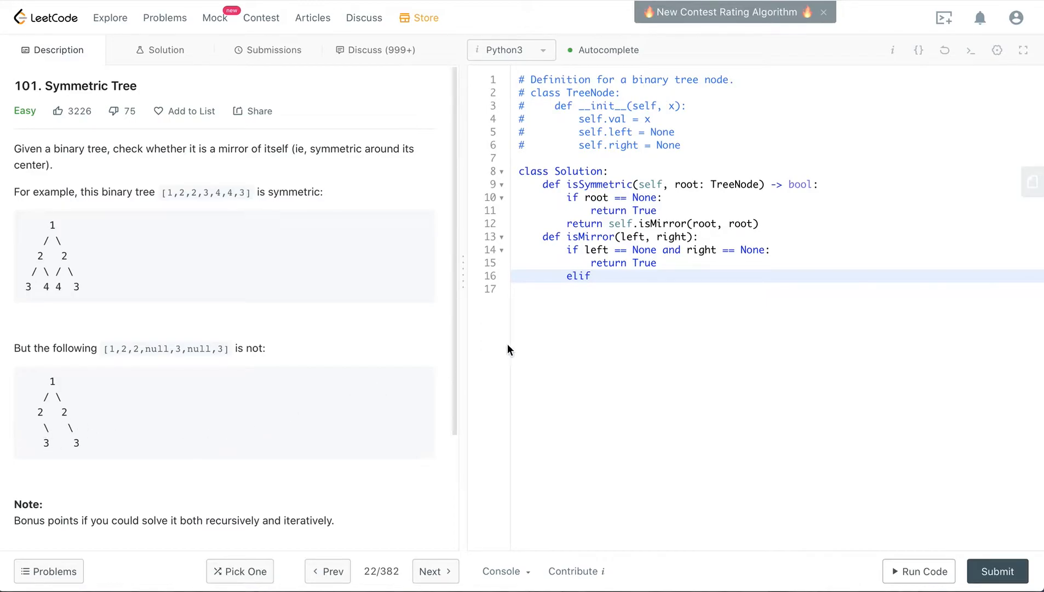